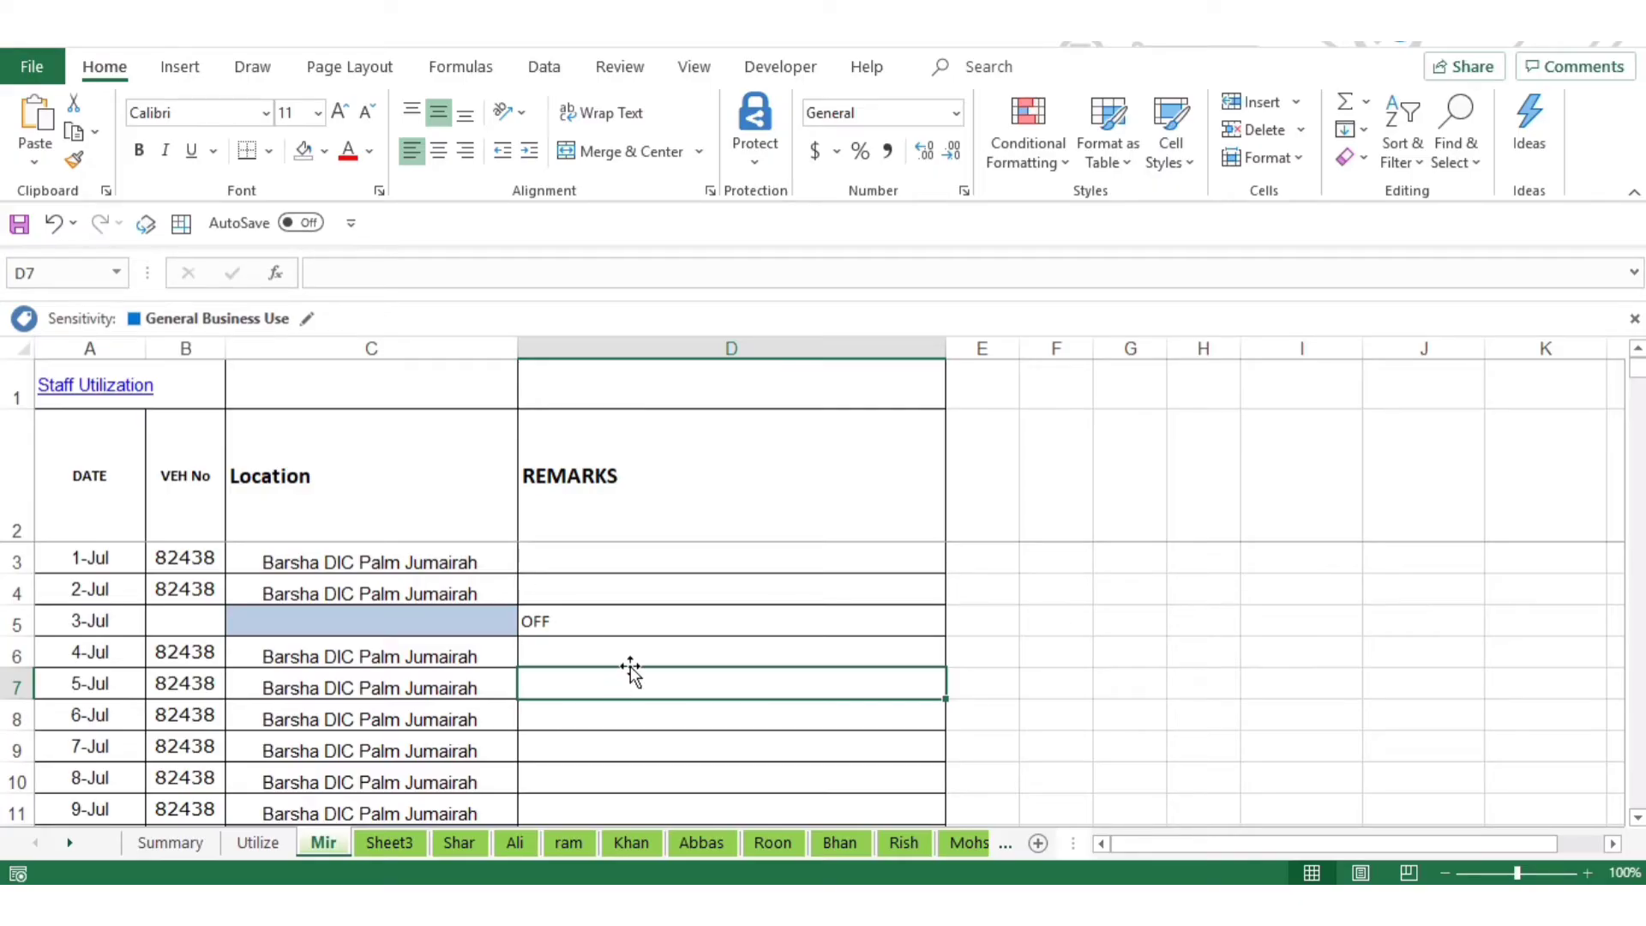
pyautogui.moveTo(967, 885)
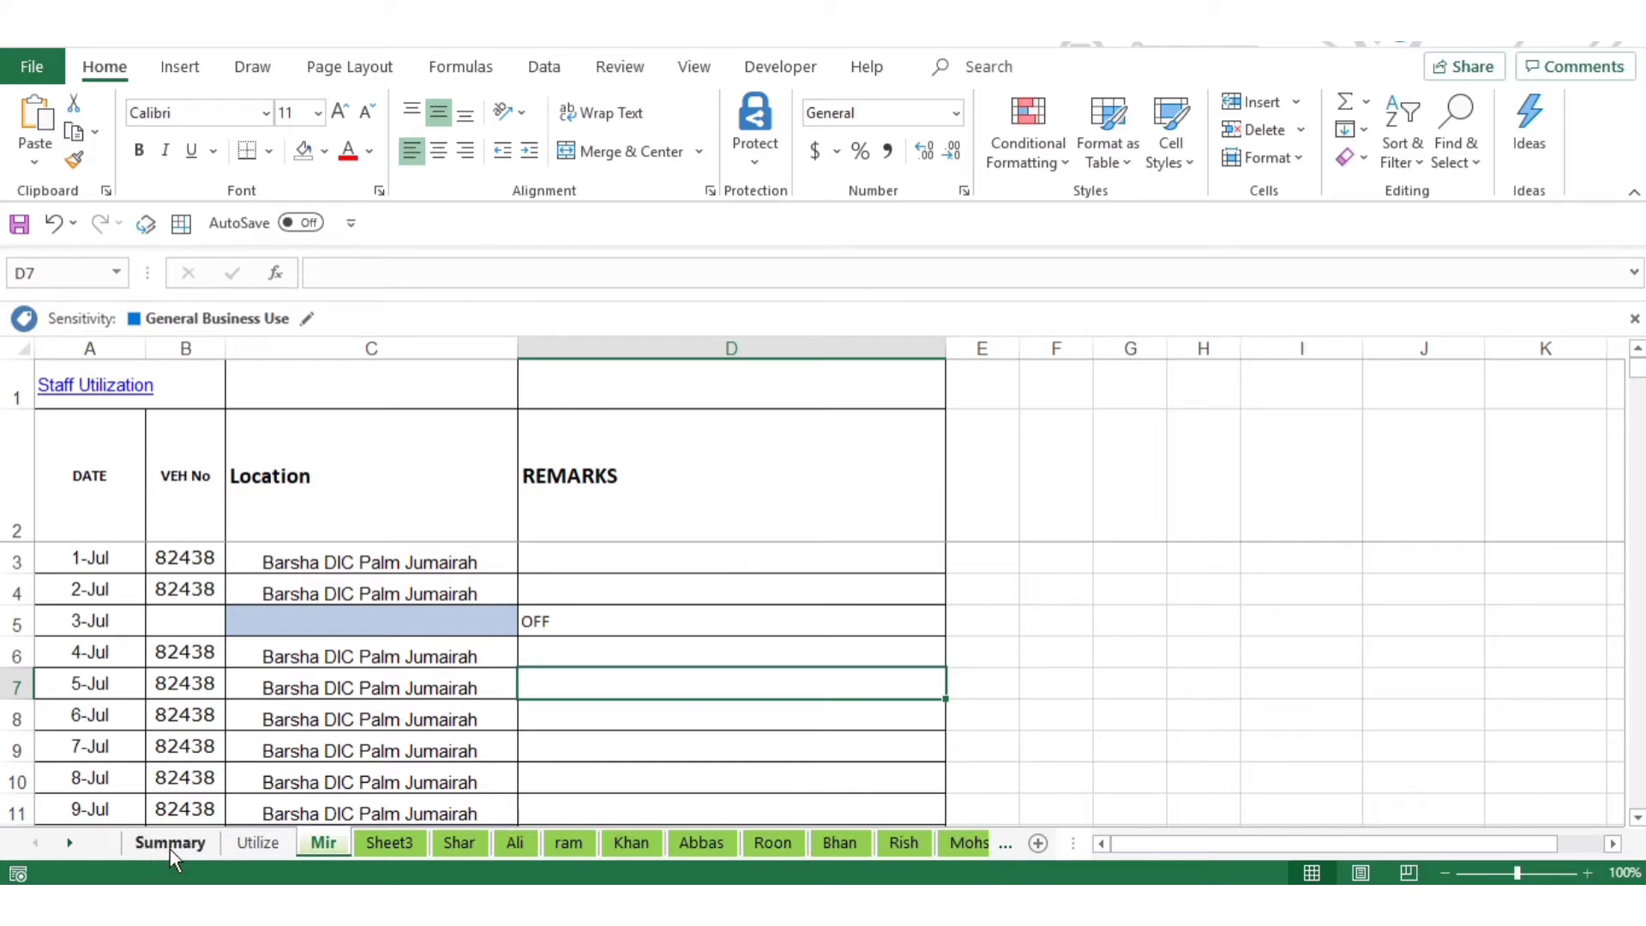
pyautogui.moveTo(316, 840)
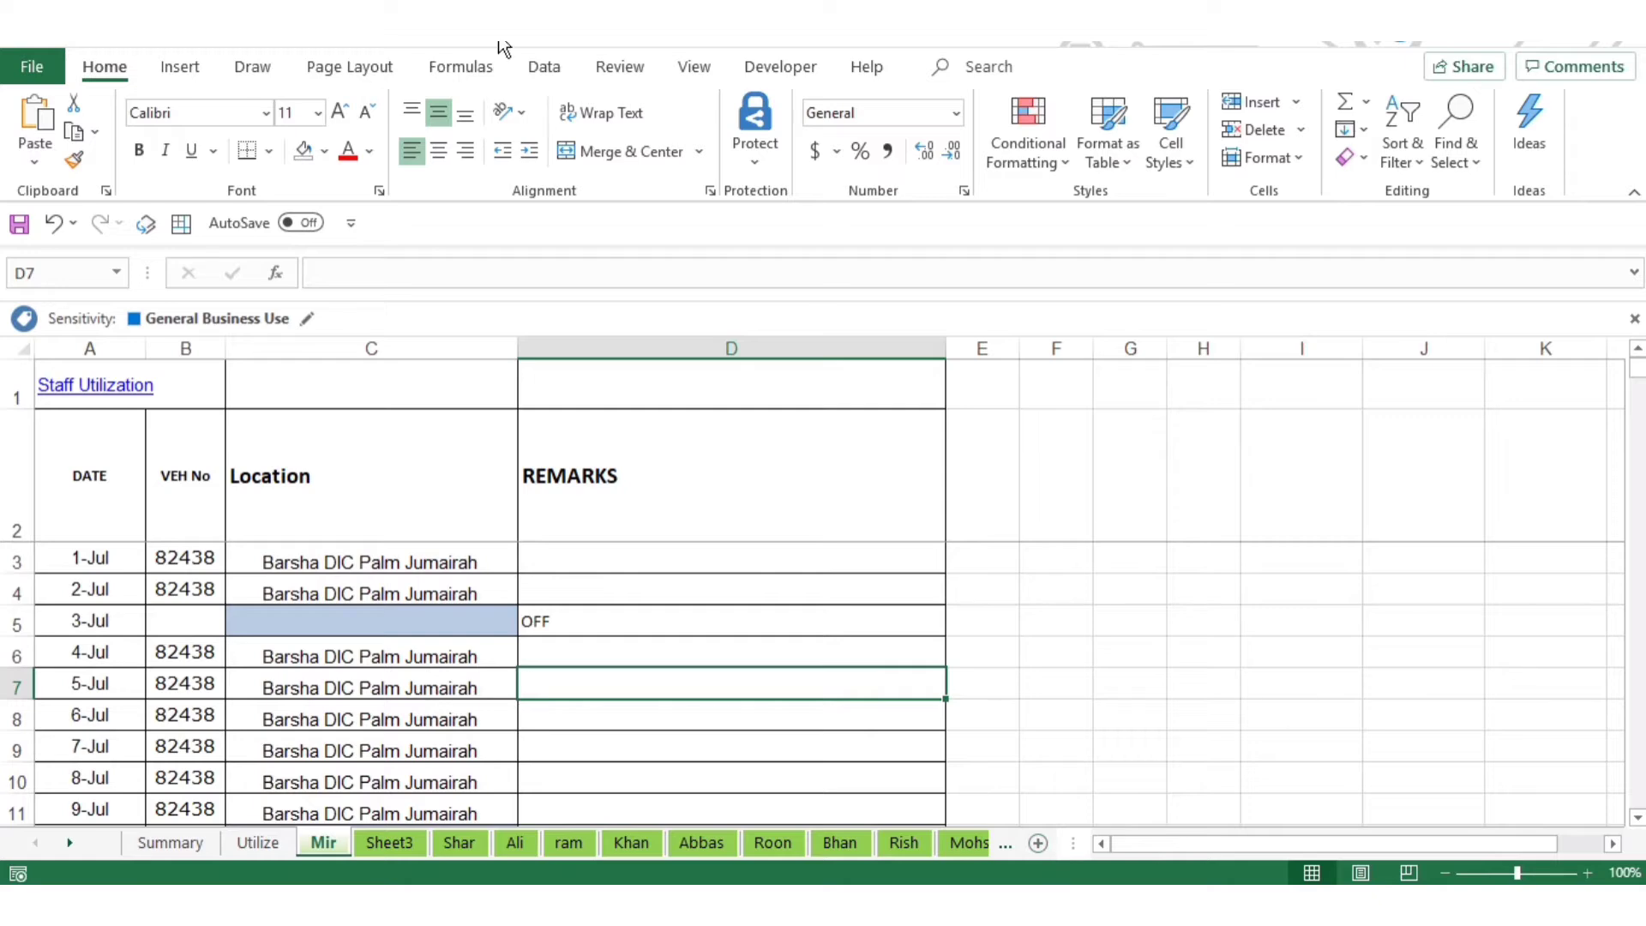
# - Show the Formulas ribbon to reach the defined-name tools
pyautogui.click(461, 66)
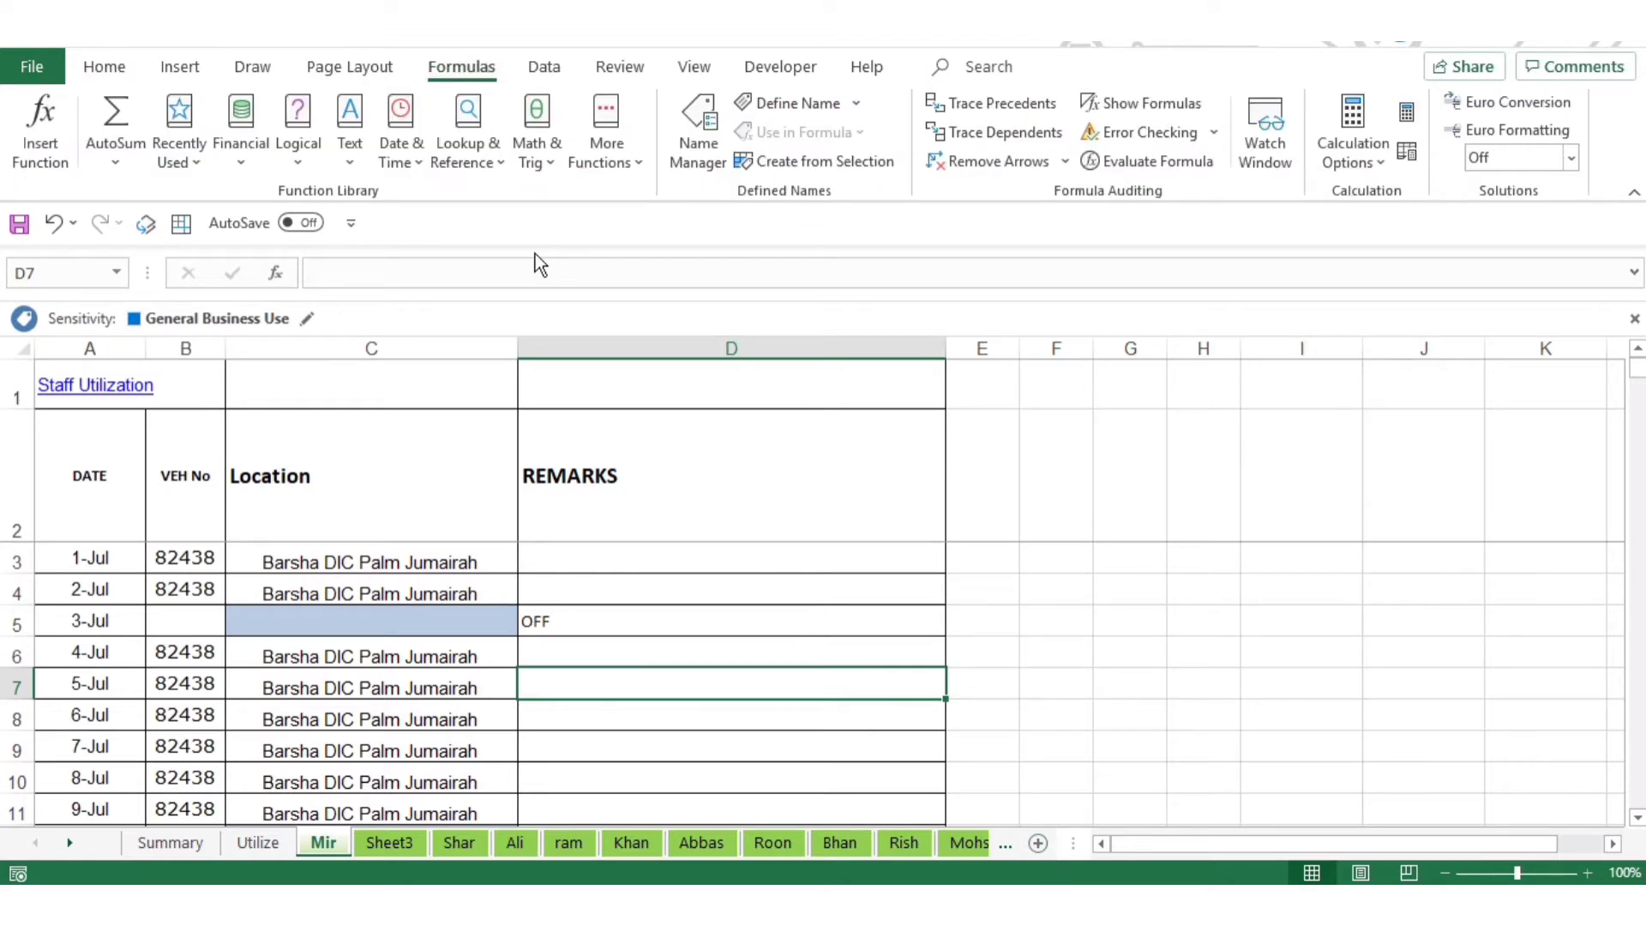
# - Define the workbook name countsheets referring to =GET.WORKBOOK(1)&T(NOW())
pyautogui.click(795, 103)
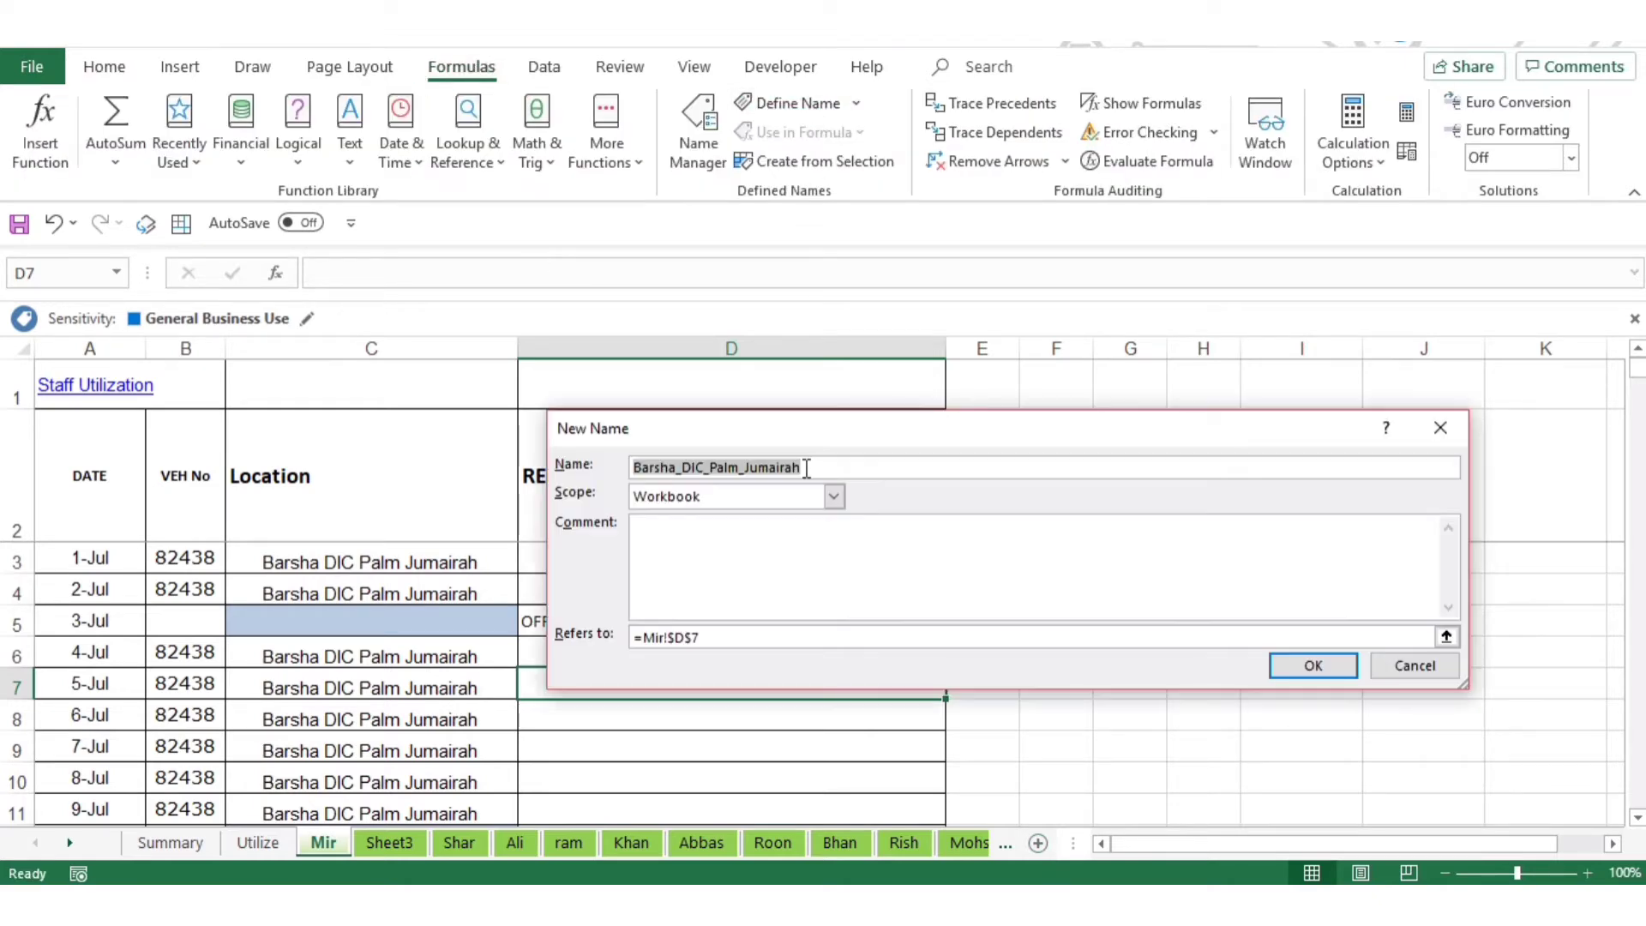
pyautogui.press('Ctrl+a')
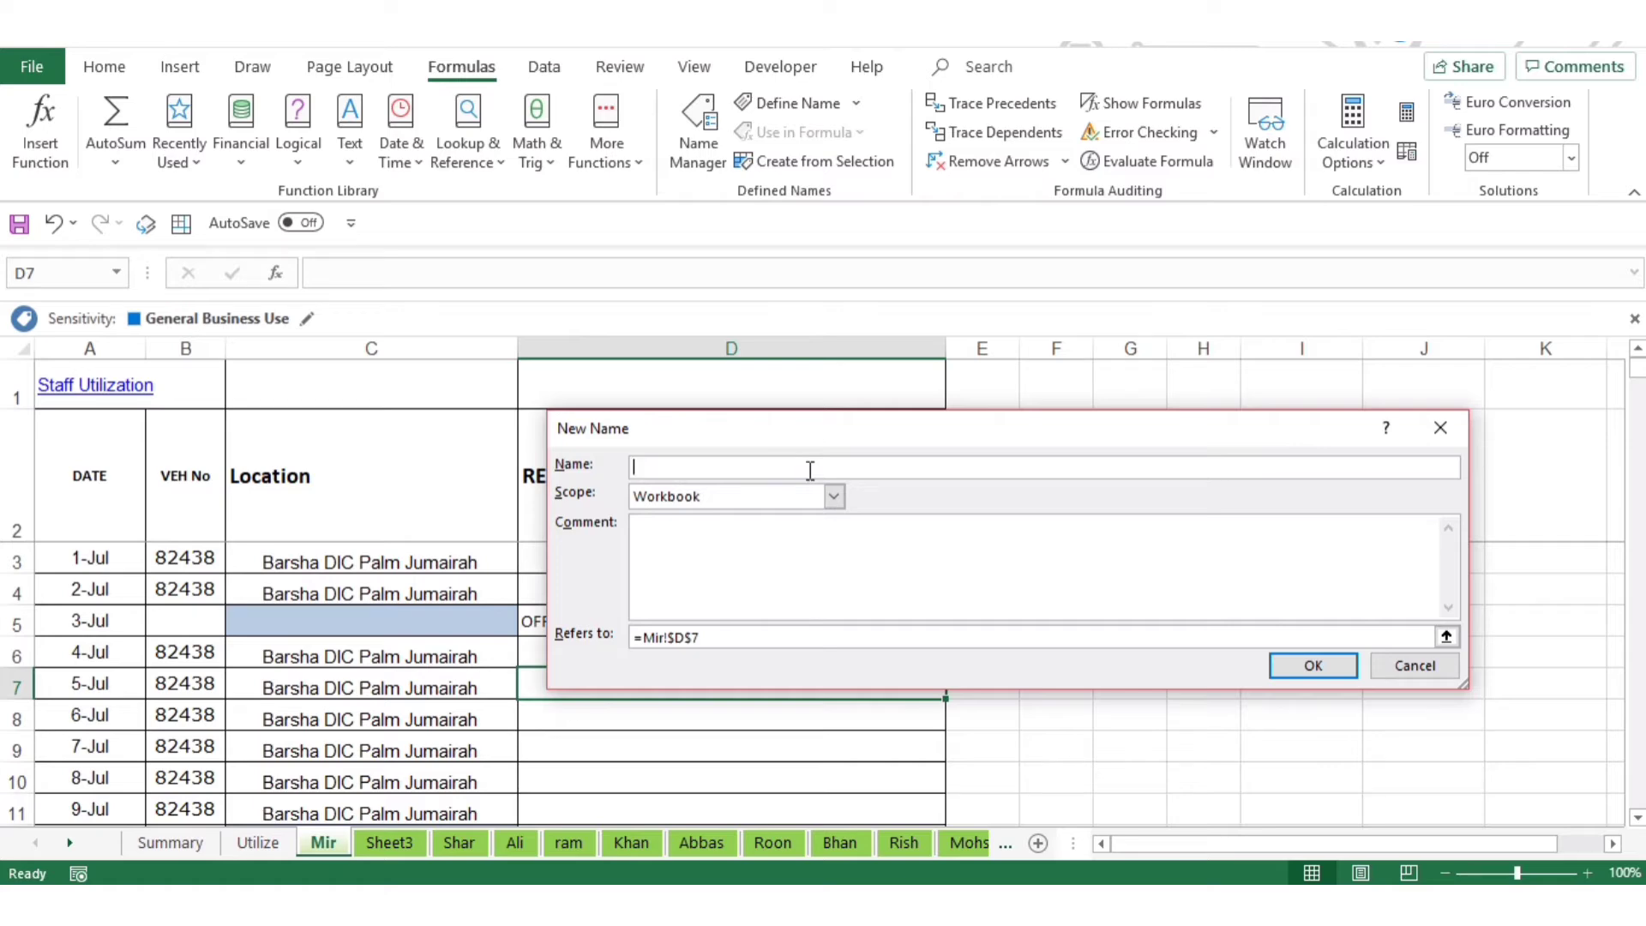
pyautogui.write('curr')
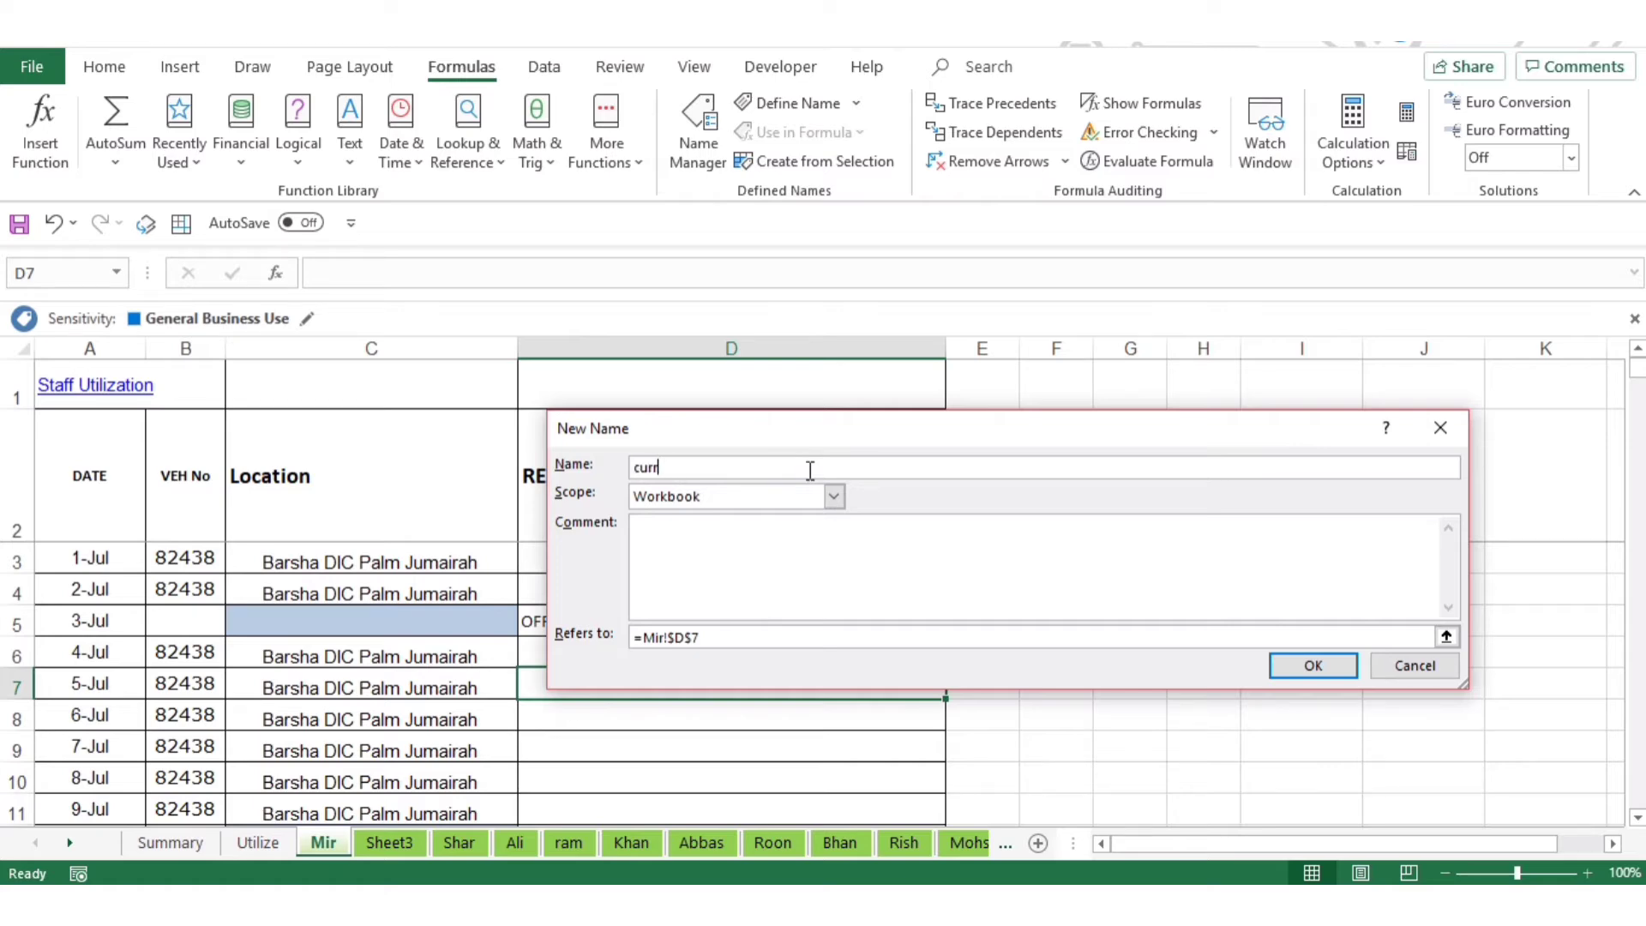
pyautogui.write('countsh')
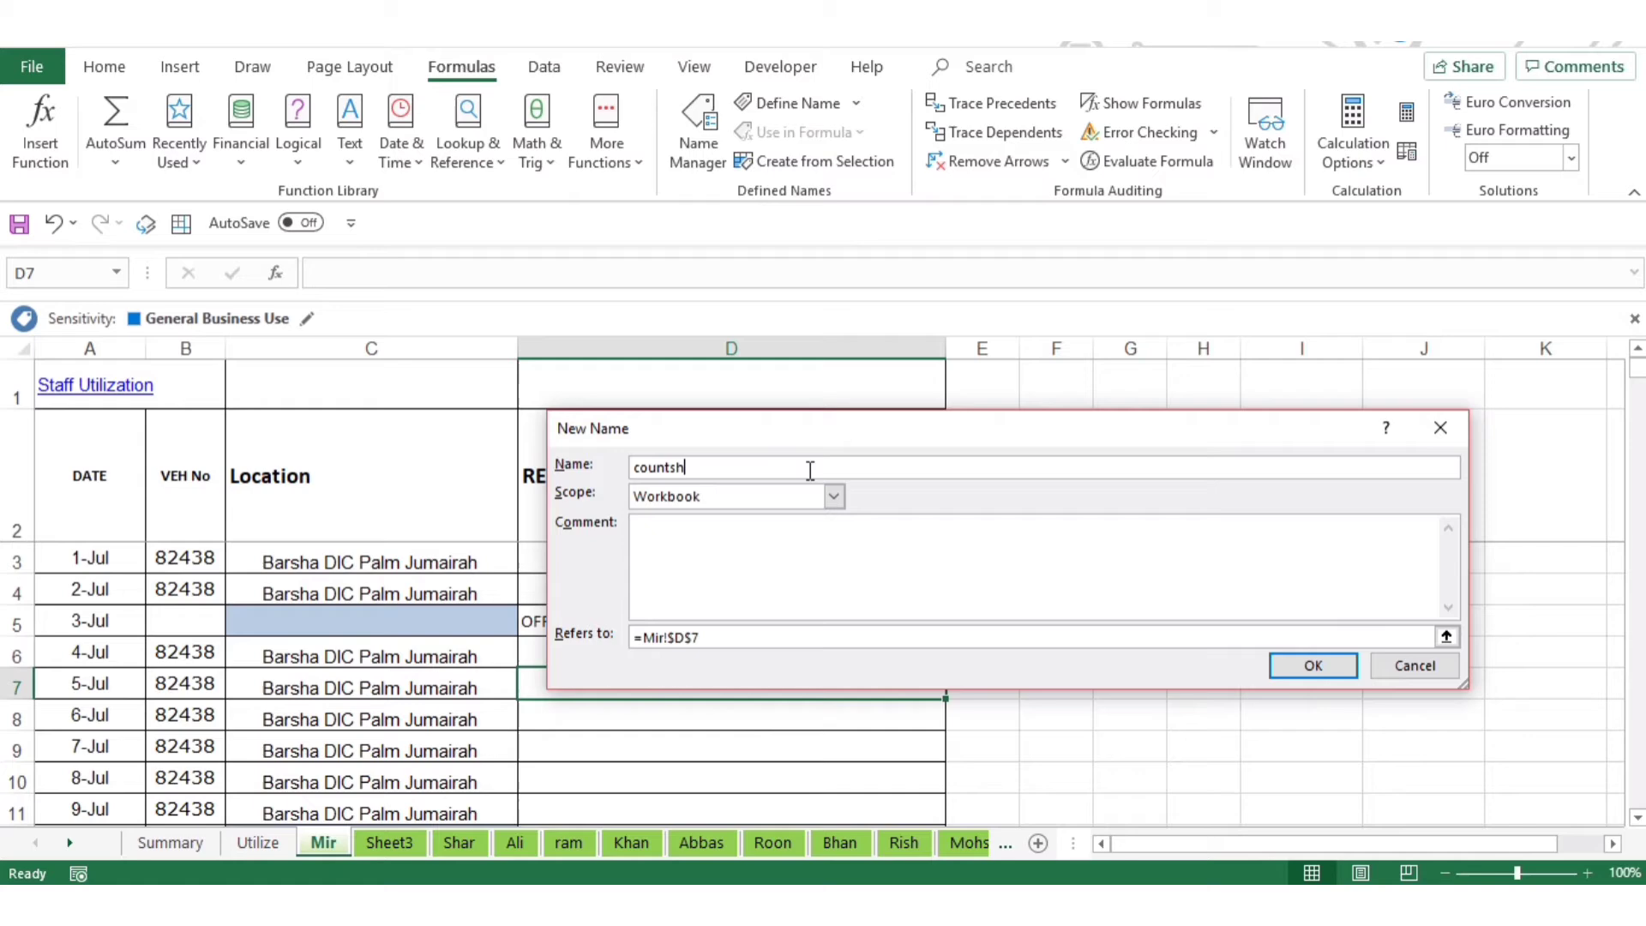
pyautogui.write('eets')
pyautogui.click(1032, 636)
pyautogui.write('=GET.WORKBOOK(1)&T(NOW())')
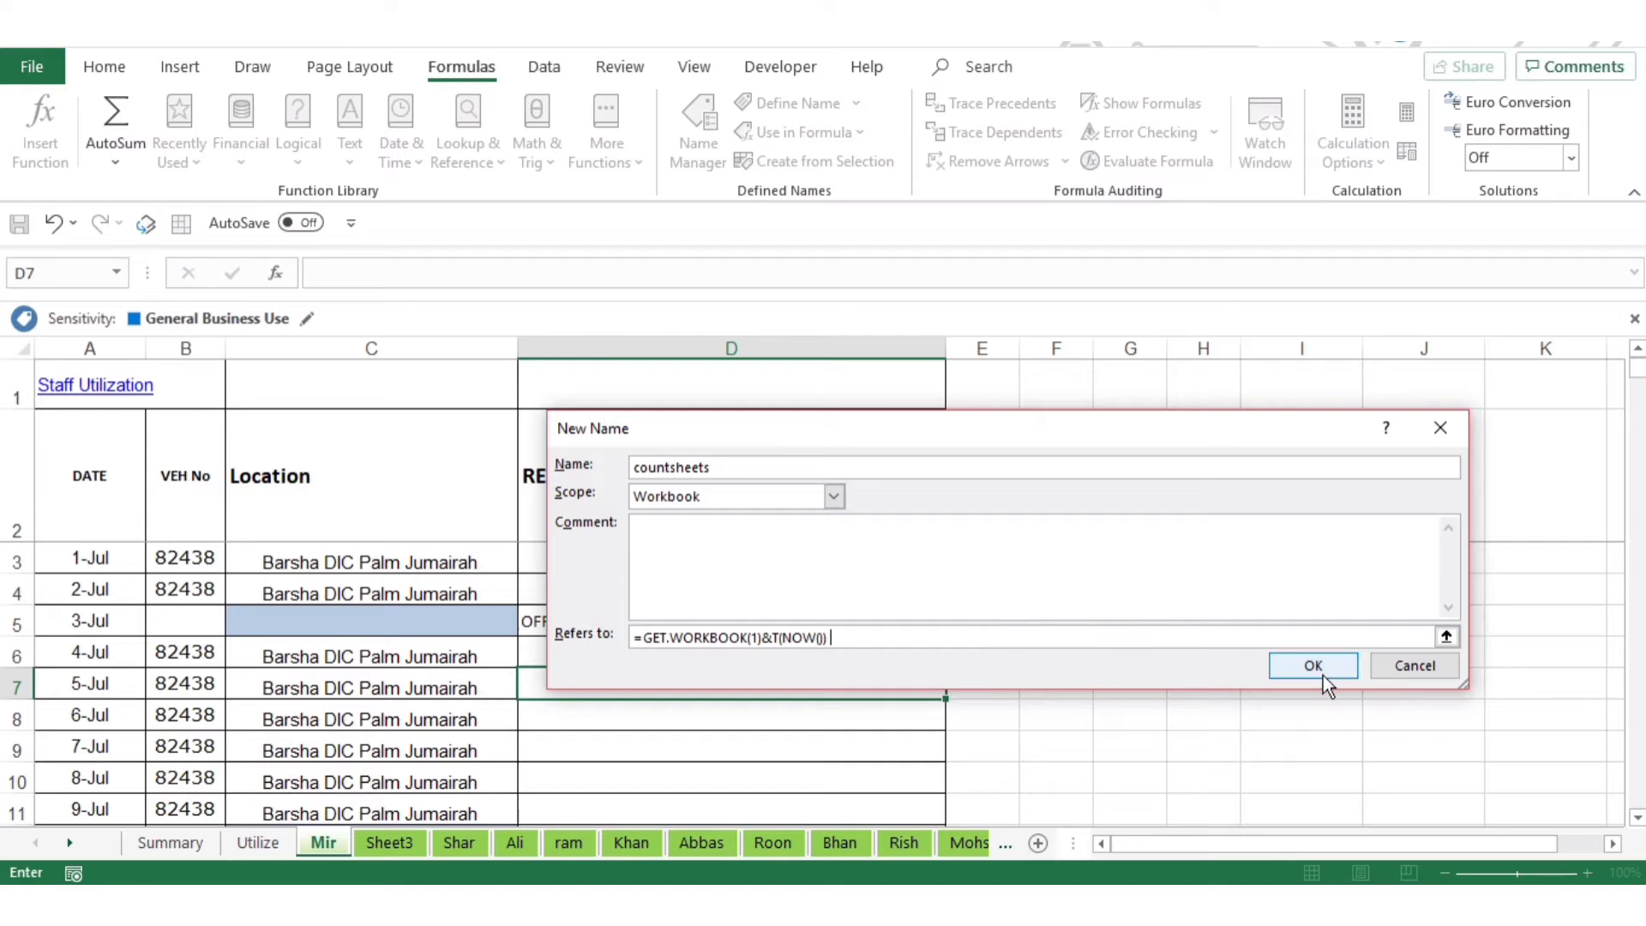
pyautogui.click(1314, 666)
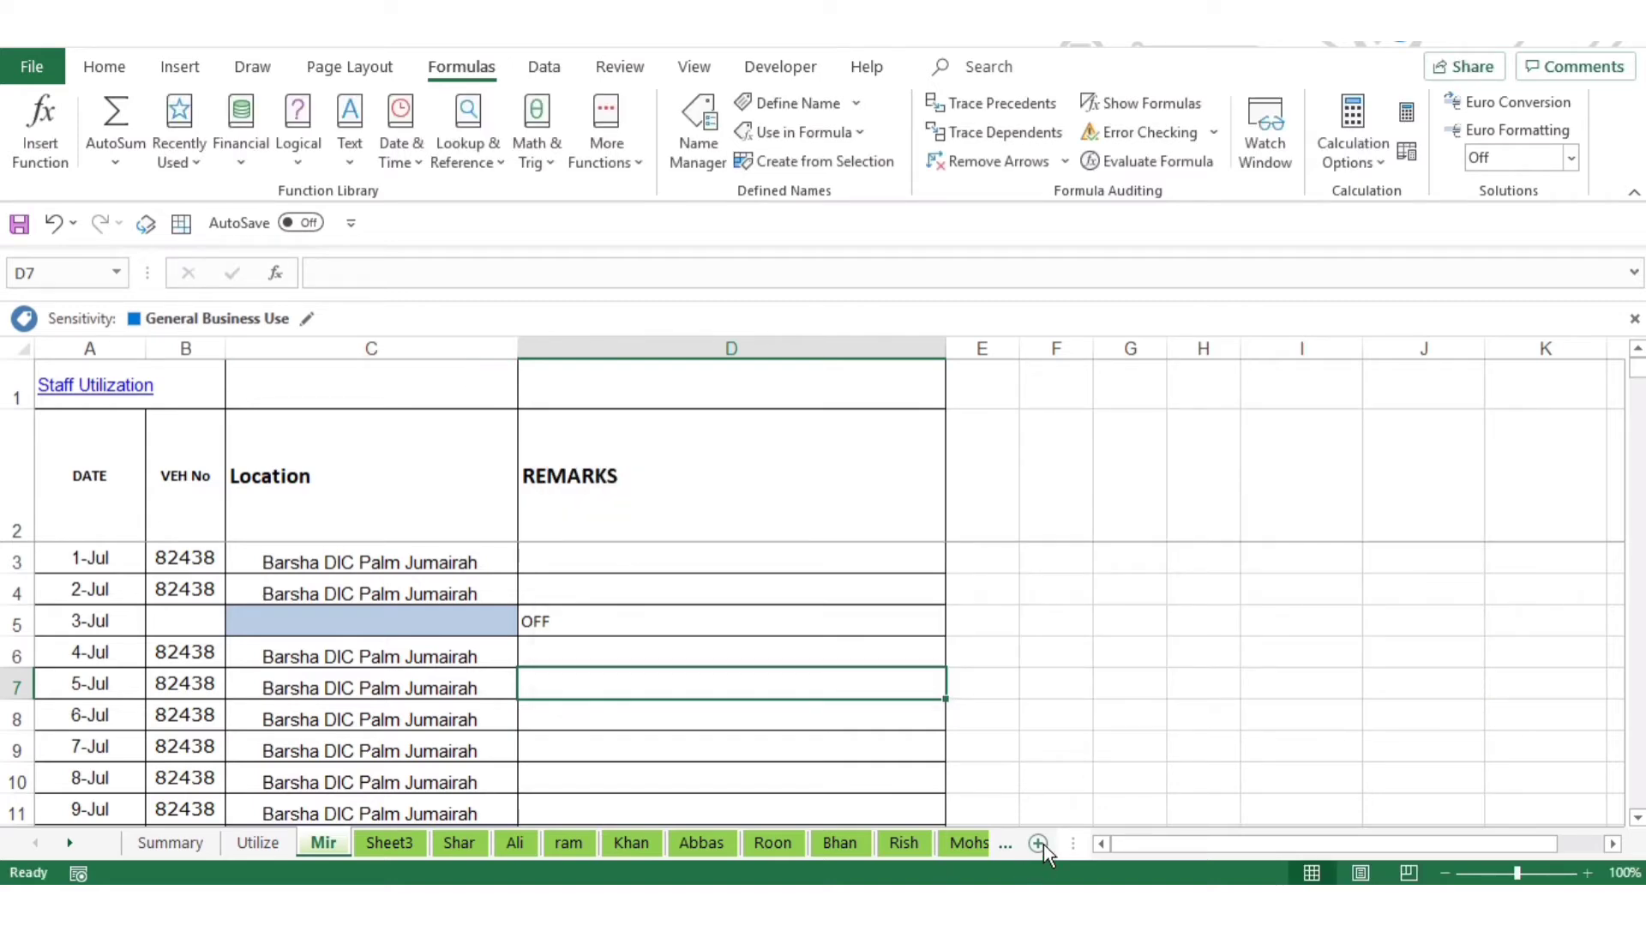
# - Add a new blank Sheet1 to the workbook
pyautogui.click(1037, 841)
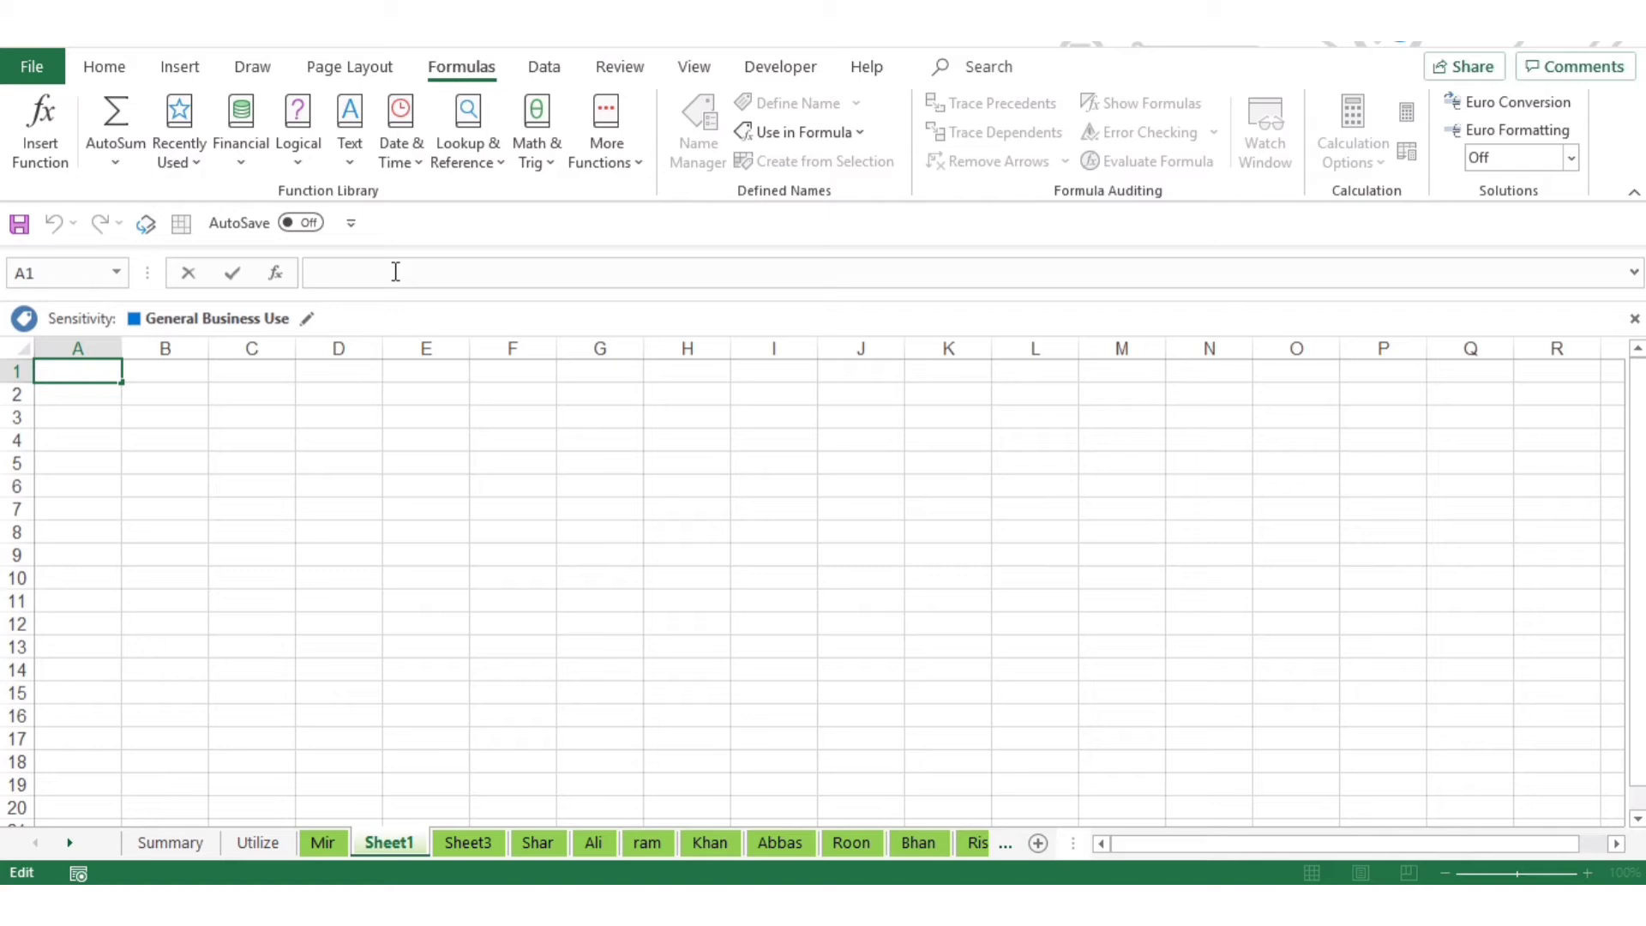
# - Enter =COUNTA(INDEX(CountSheets,0)) in A1 so it returns the sheet count of 40
pyautogui.write('=coun')
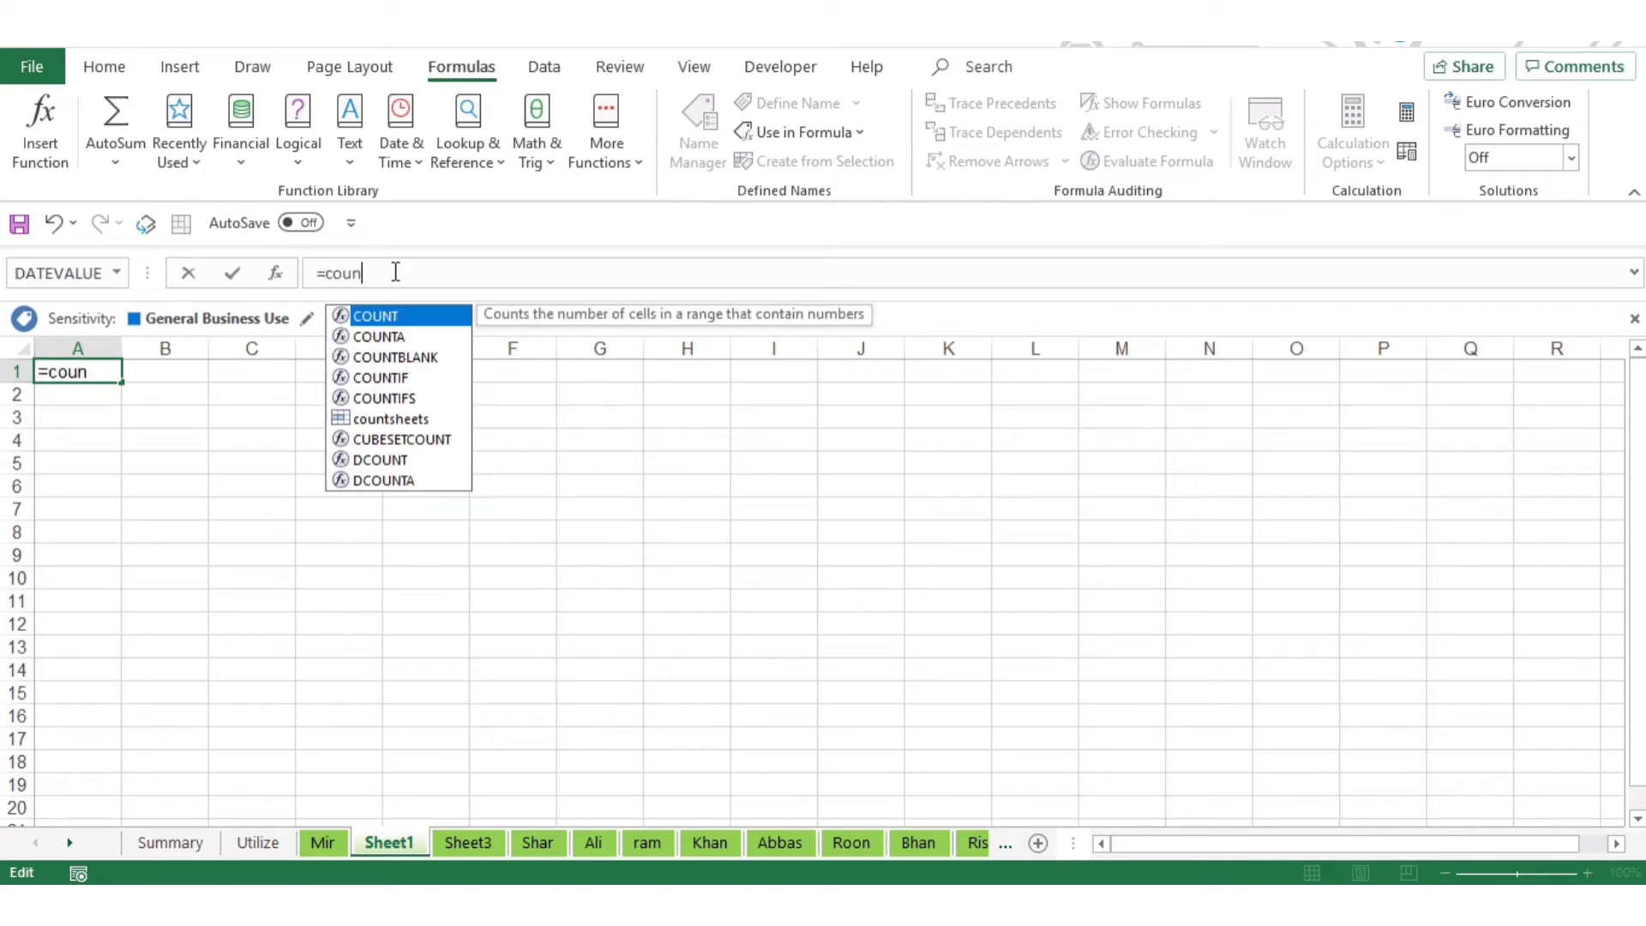
pyautogui.press('Escape')
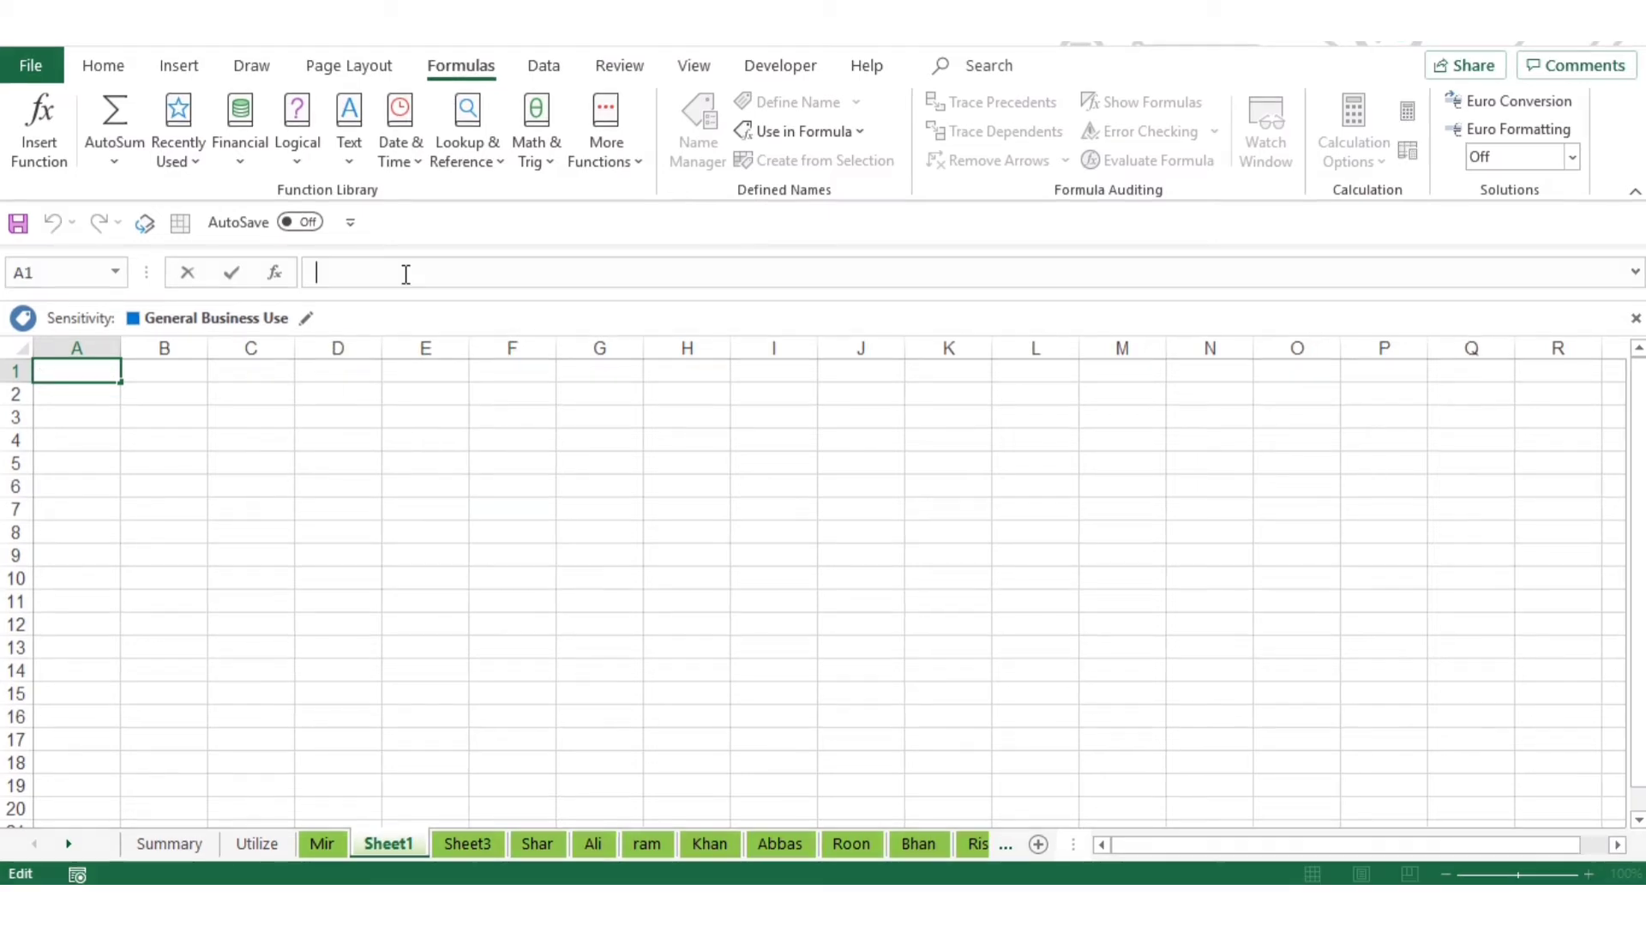
pyautogui.write('=COUNTA(INDEX(CountSheets,0))')
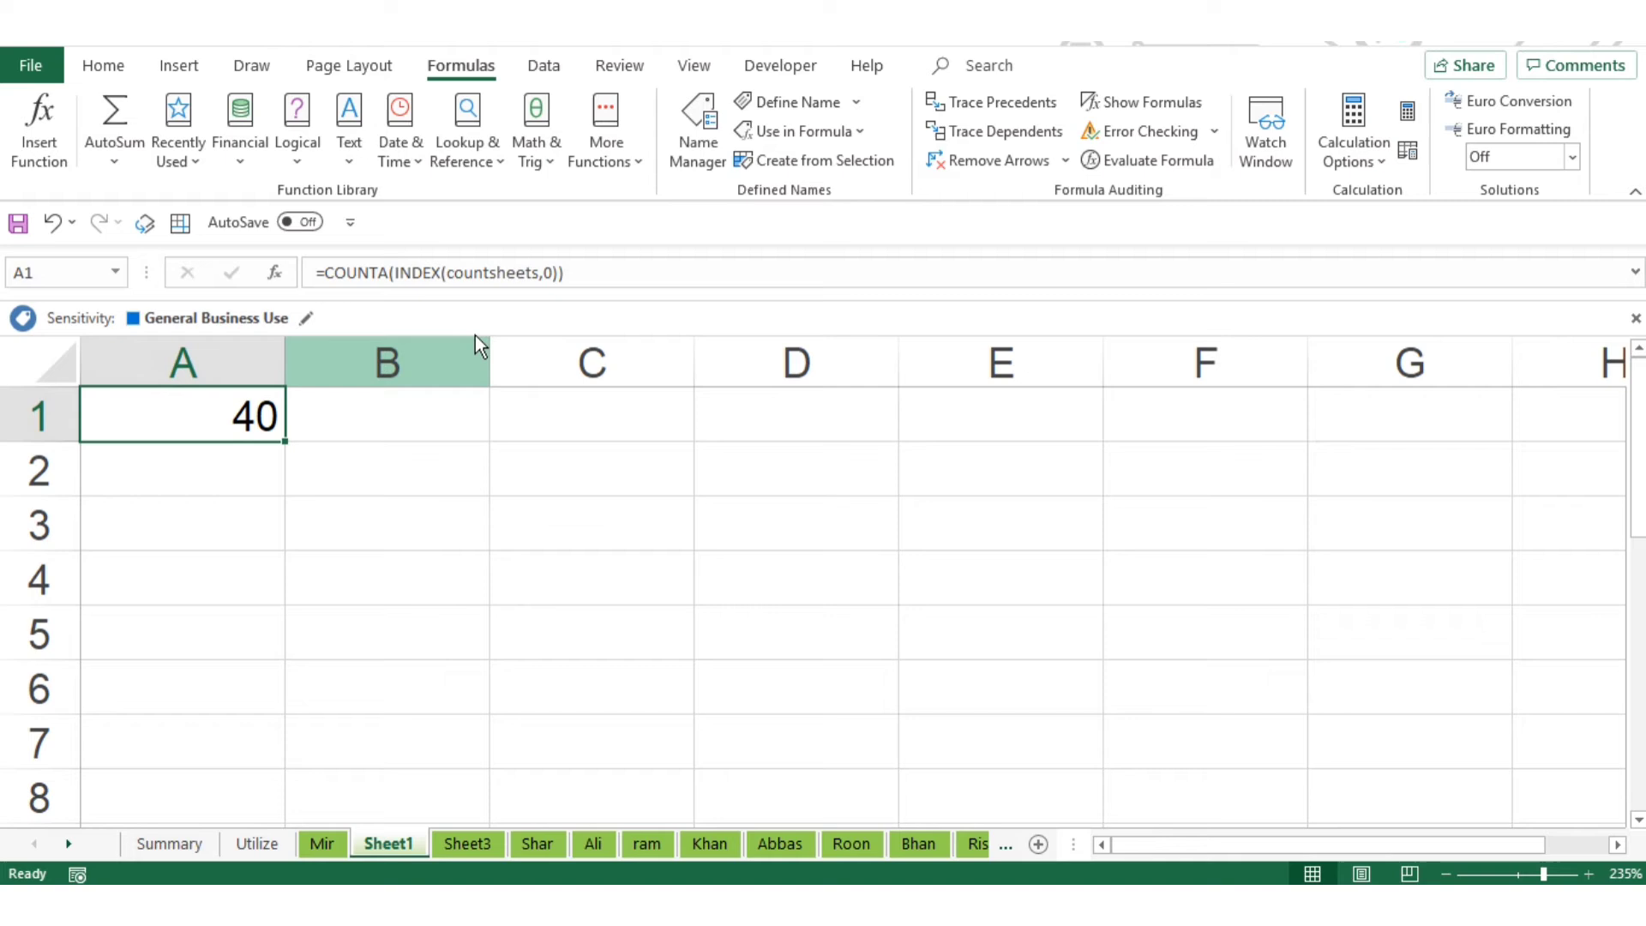
# - Review the A1 formula, leave it unchanged and move to the Developer tools
pyautogui.doubleClick(182, 415)
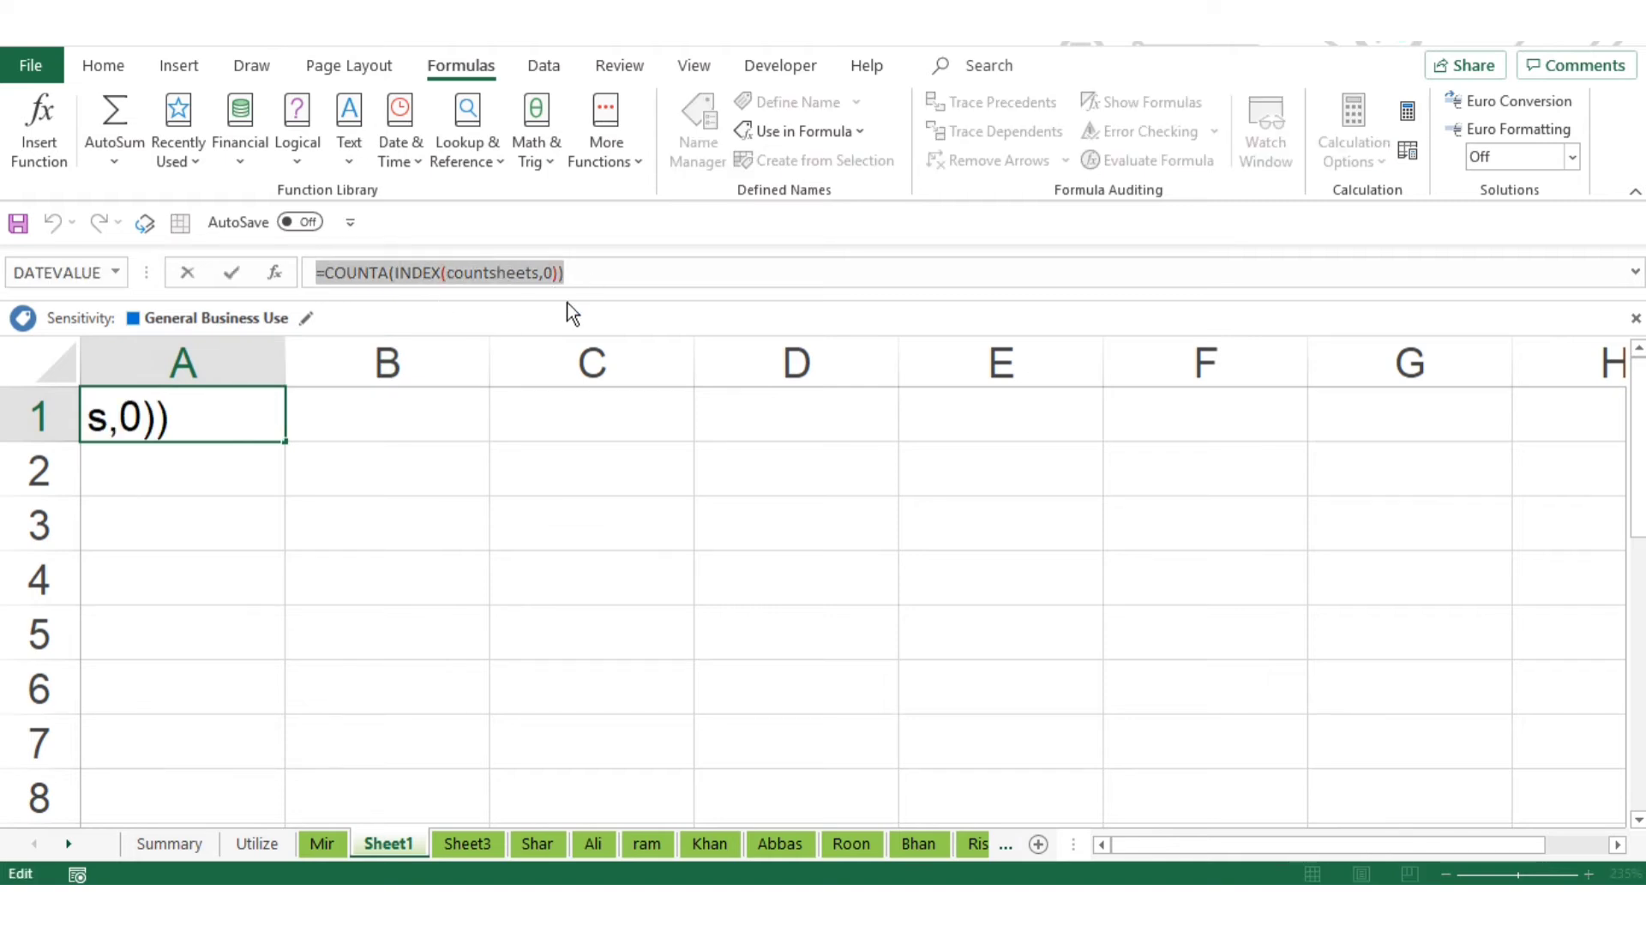
pyautogui.press('Enter')
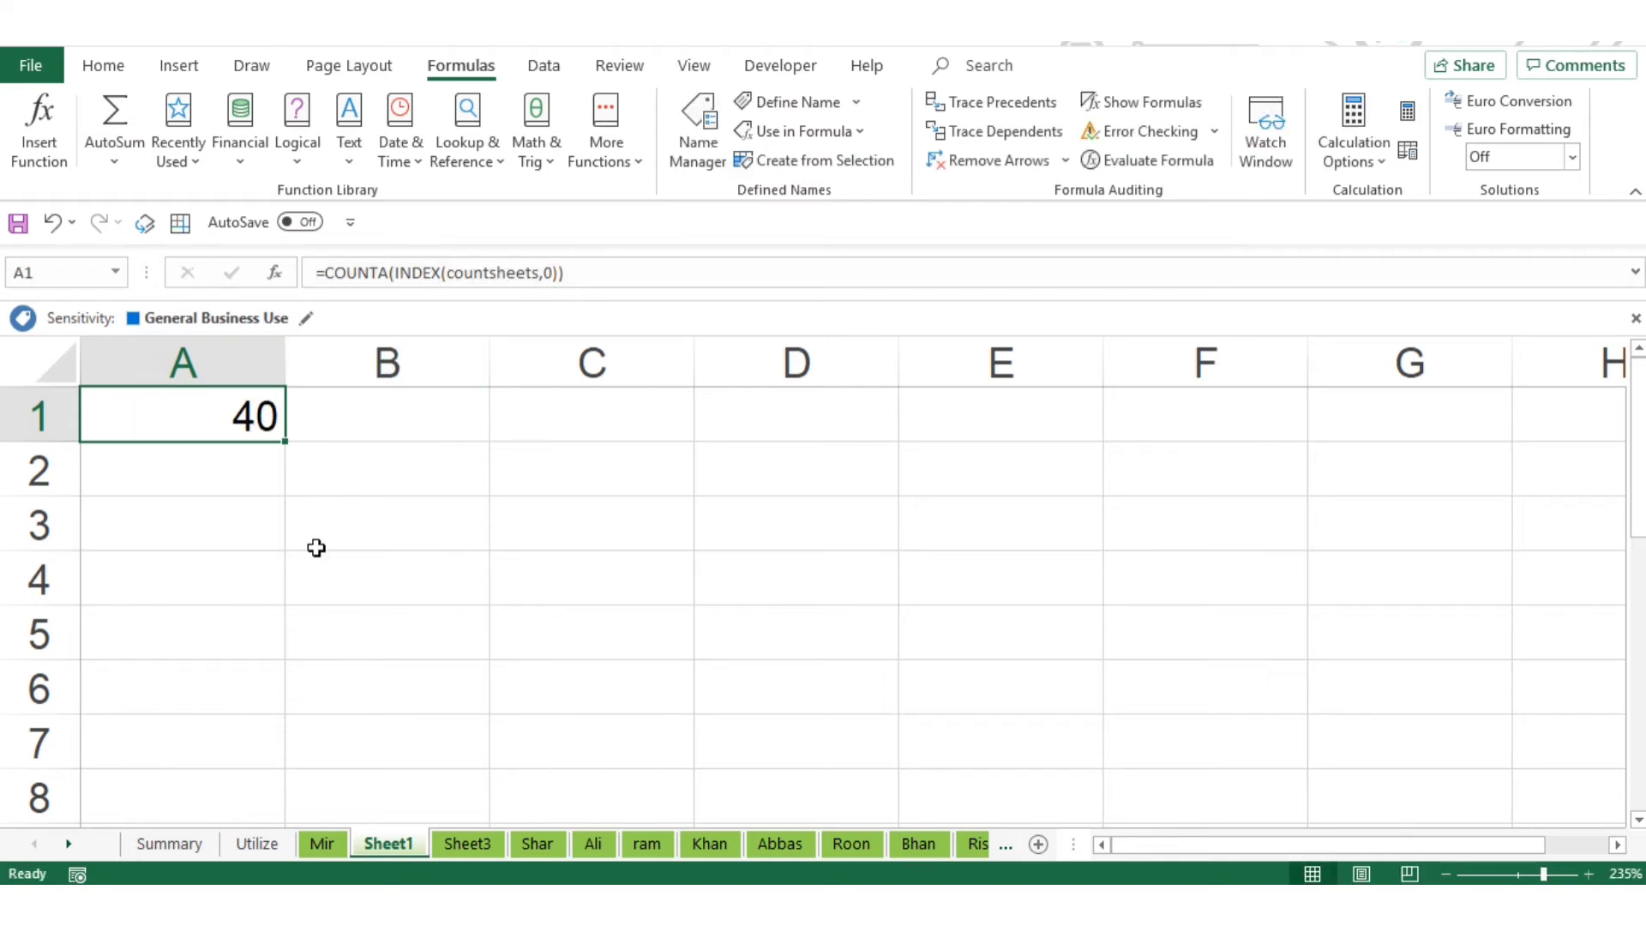
pyautogui.click(386, 521)
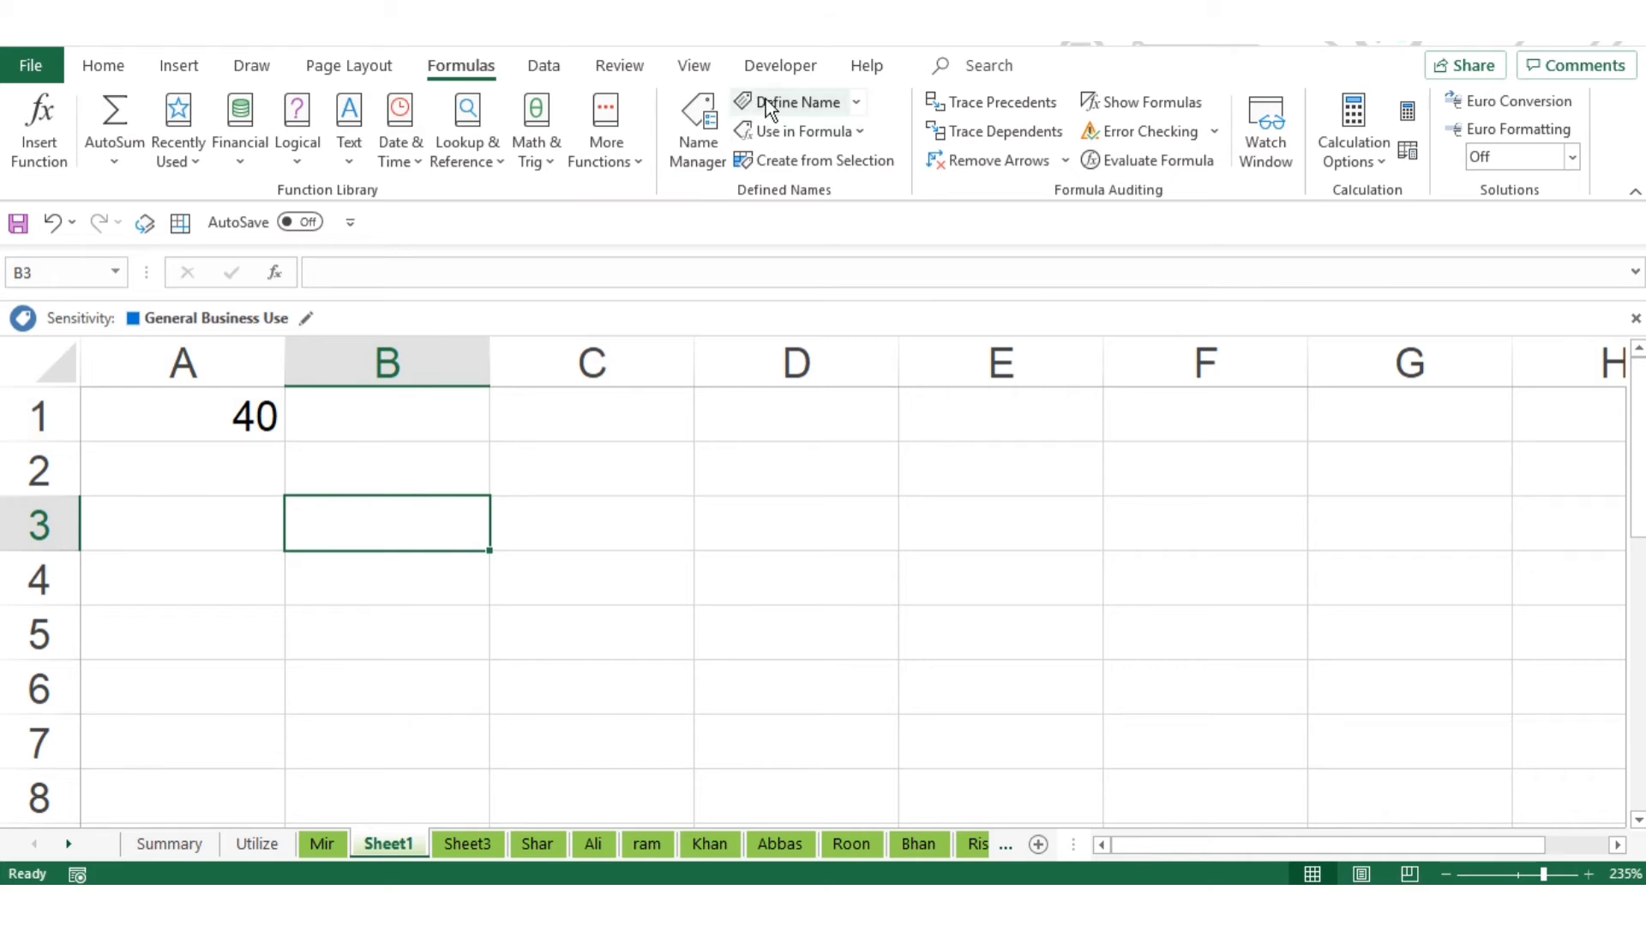
pyautogui.click(779, 65)
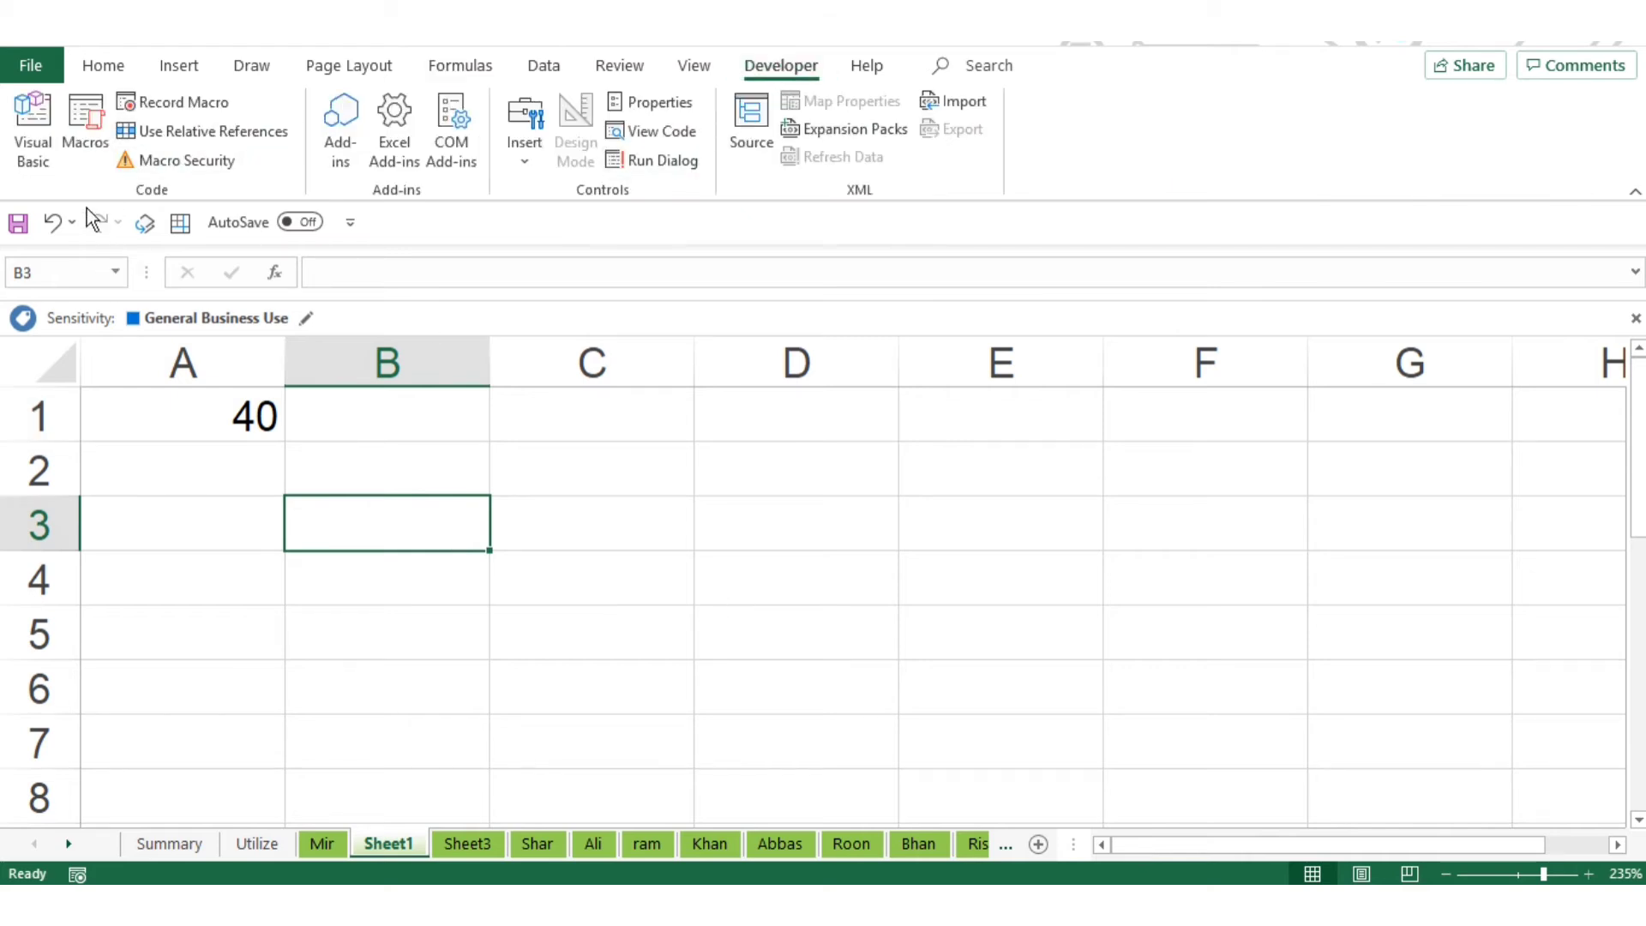
# - Insert a new code module in the VBA editor
pyautogui.click(29, 129)
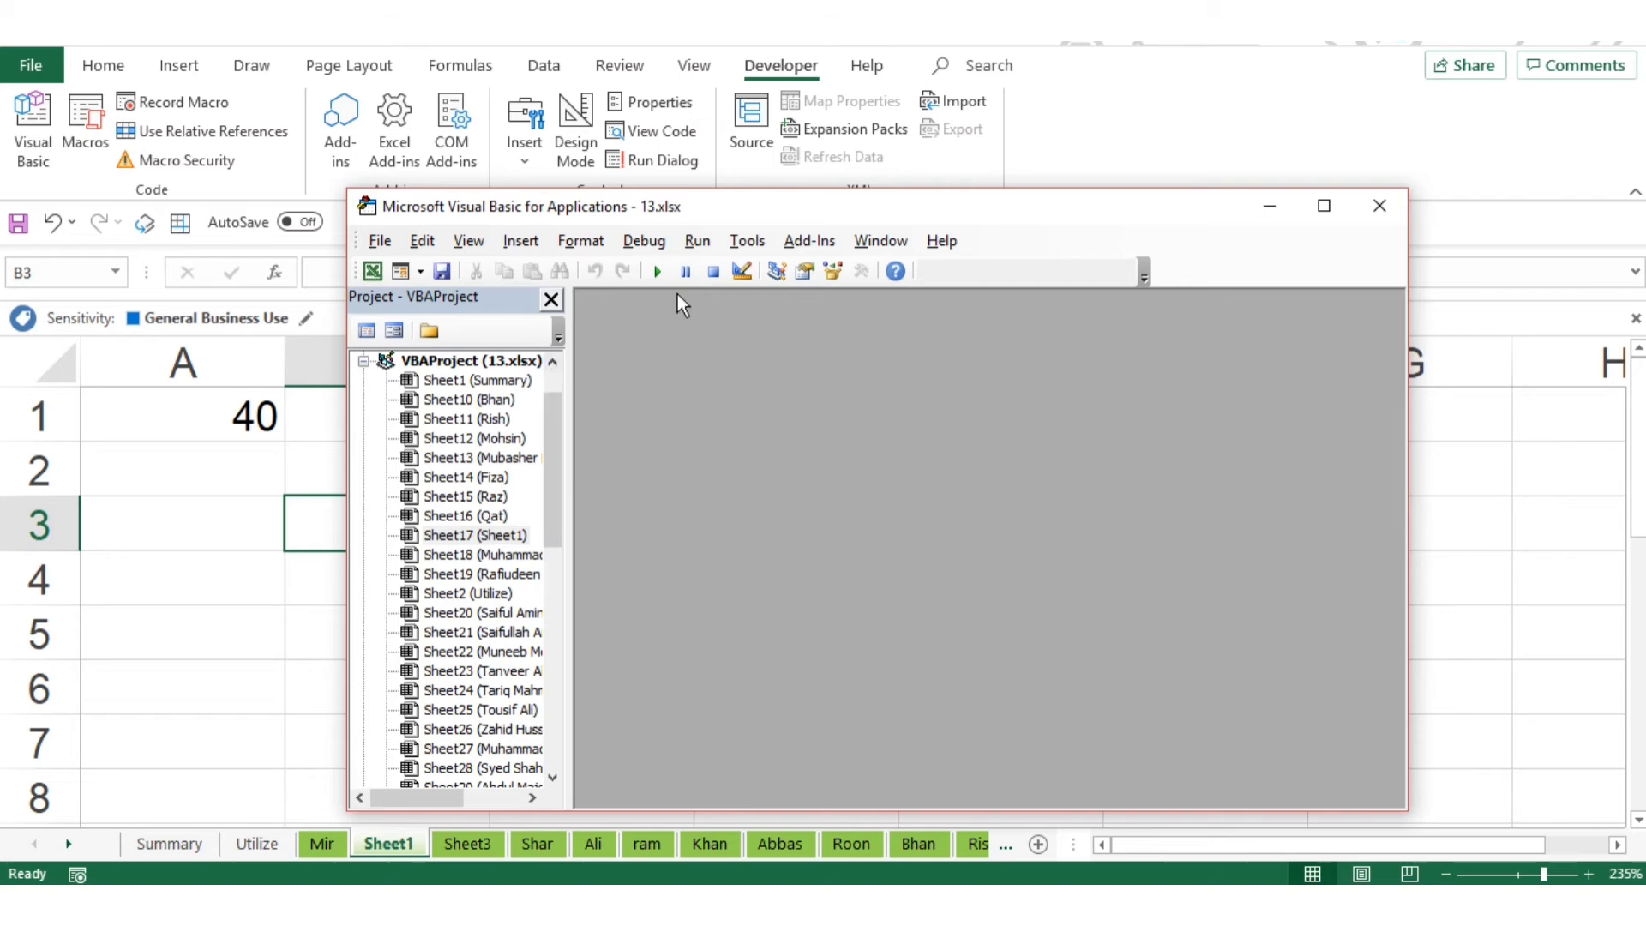
pyautogui.click(519, 240)
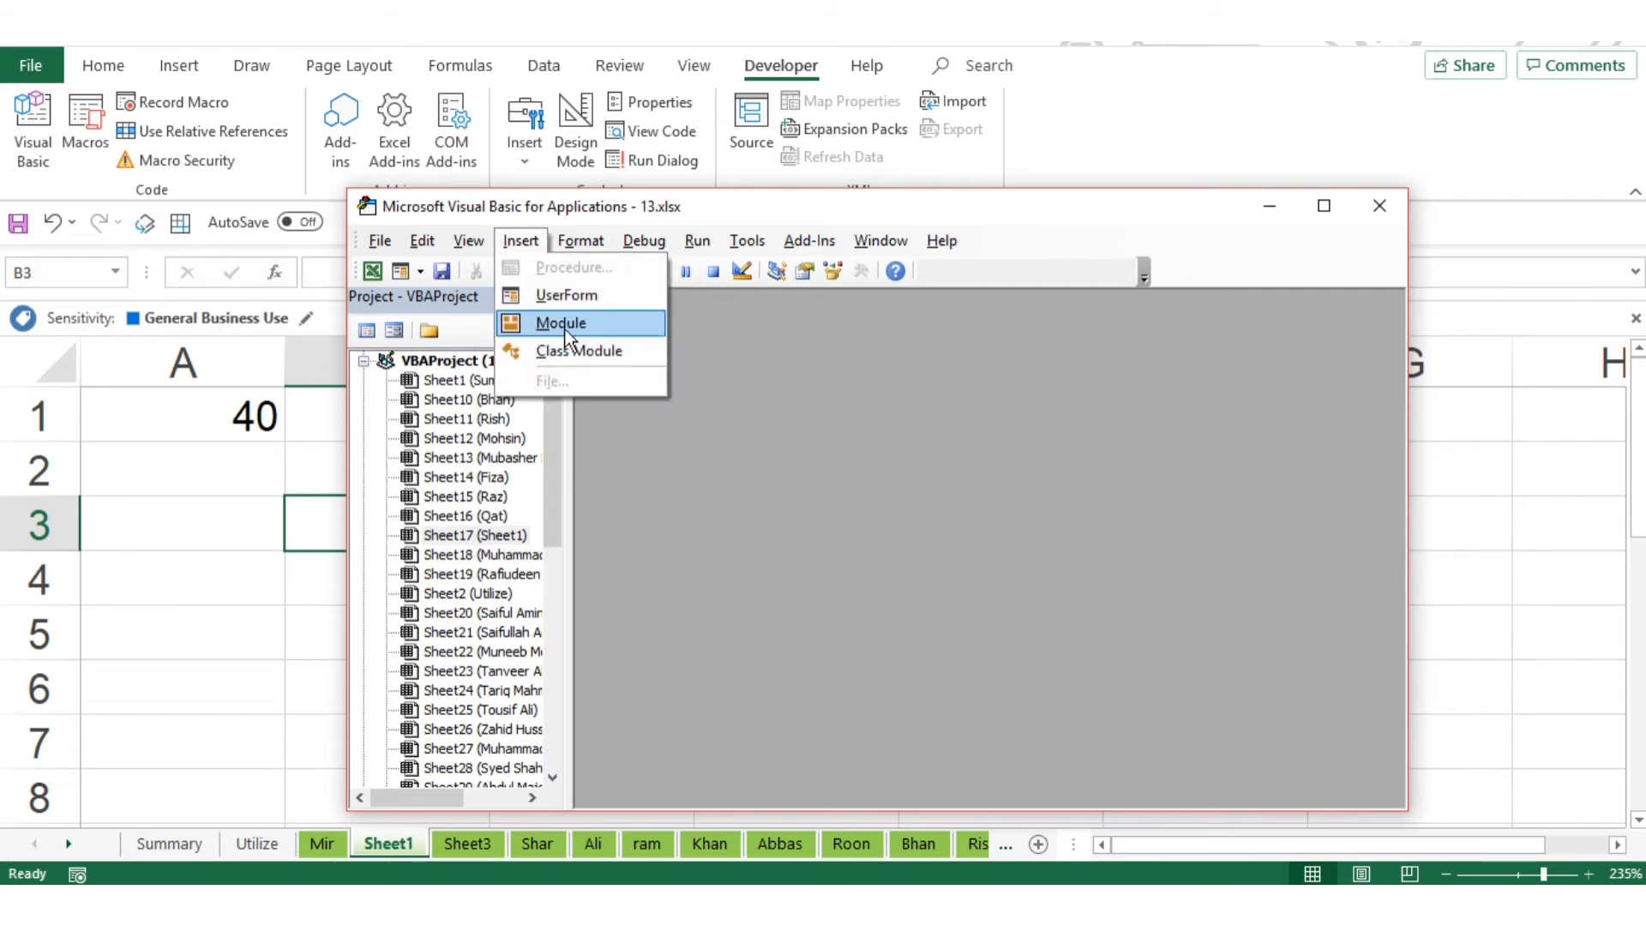
pyautogui.click(559, 323)
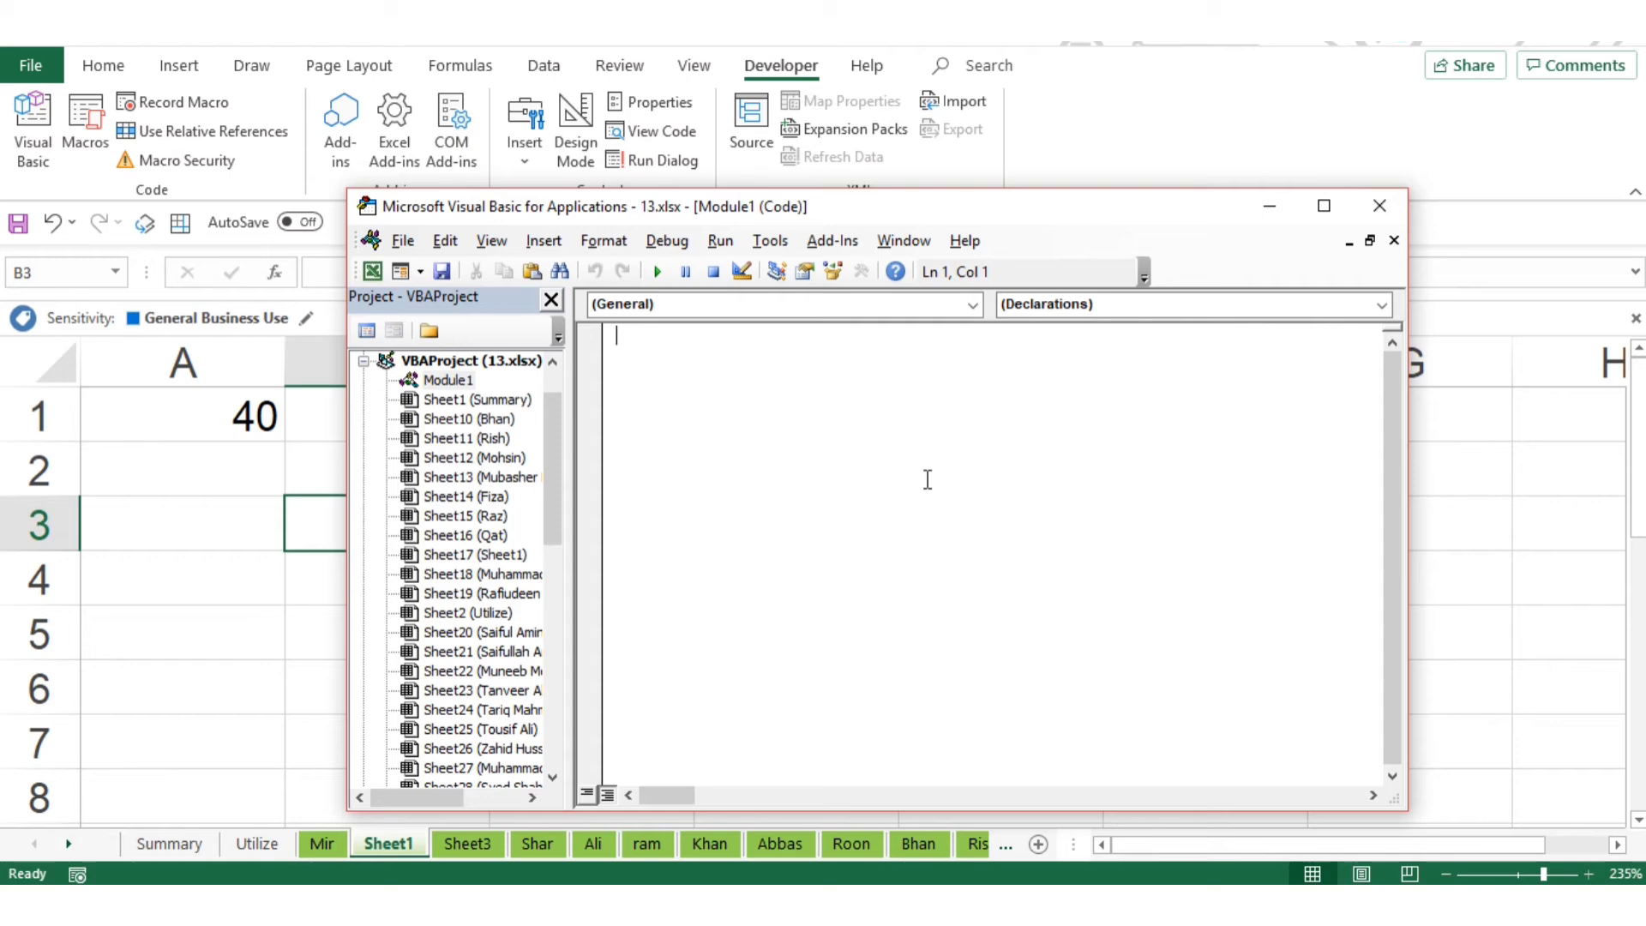
pyautogui.moveTo(918, 490)
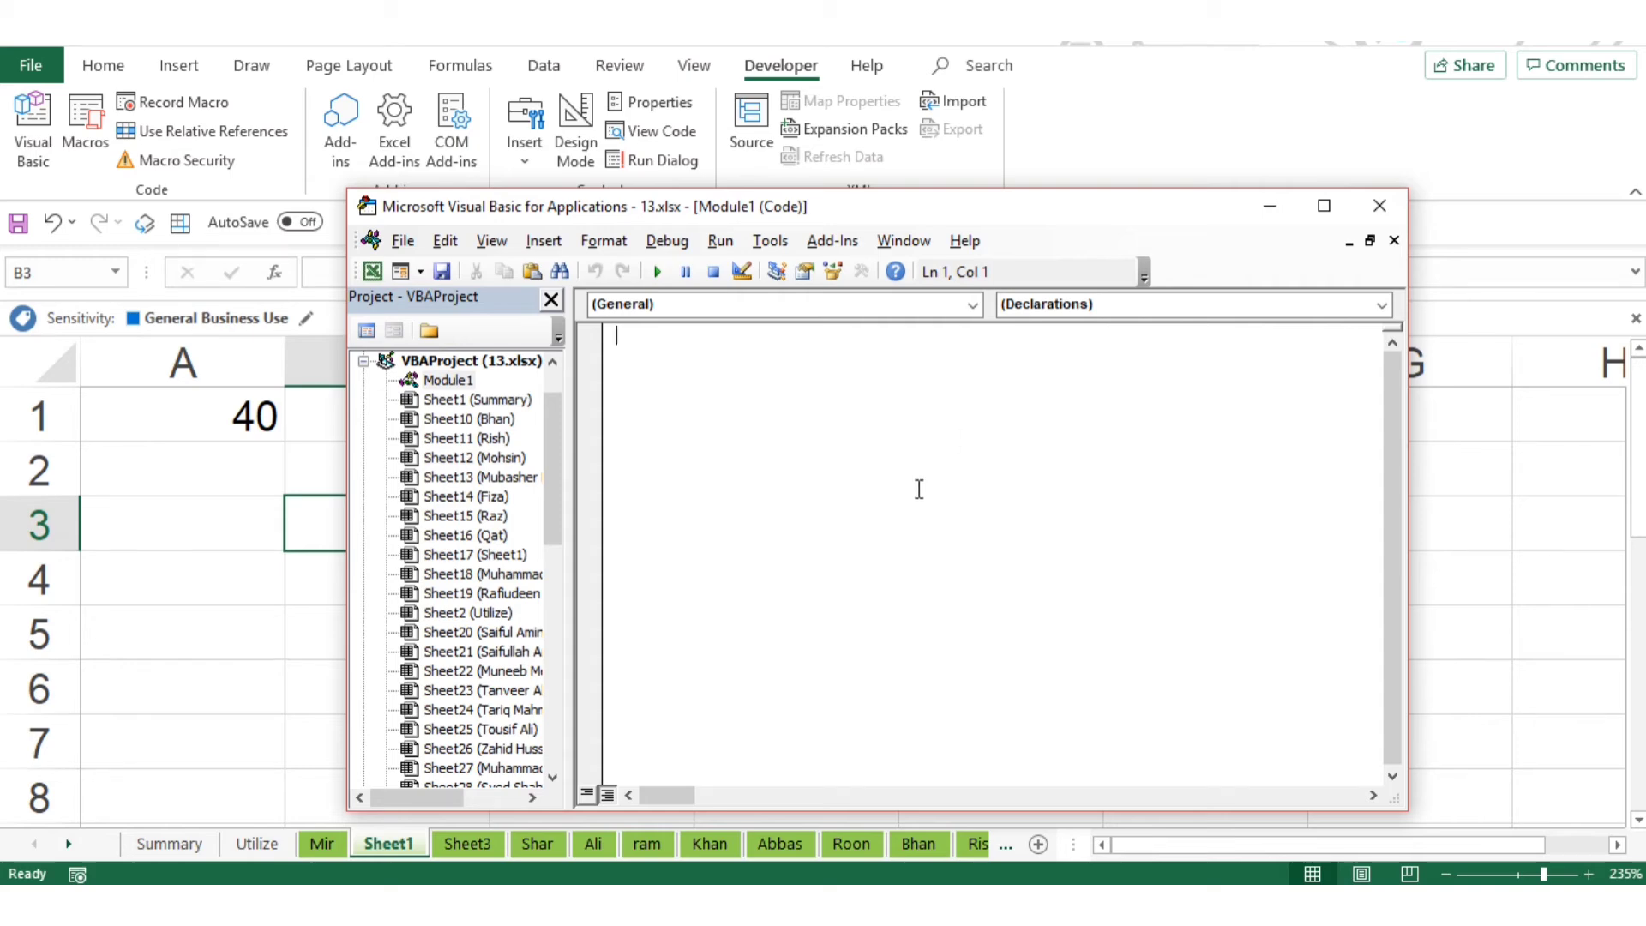
pyautogui.moveTo(919, 490)
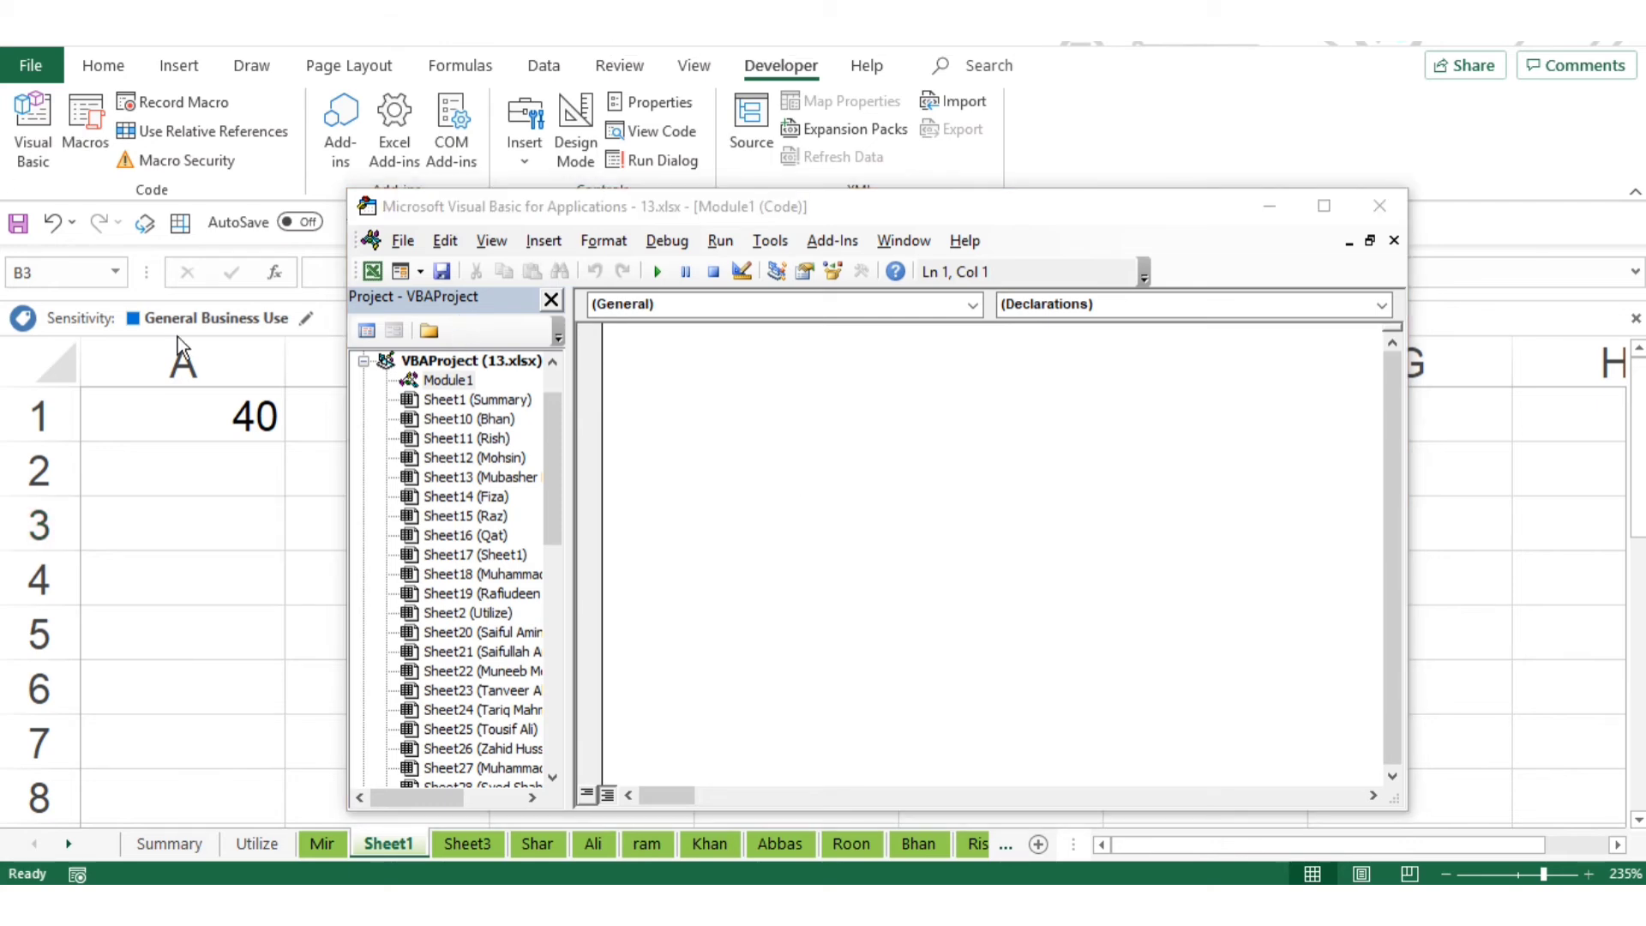
# - Add the CountWorkSheets MsgBox macro and run it to report 40 sheets
pyautogui.click(745, 391)
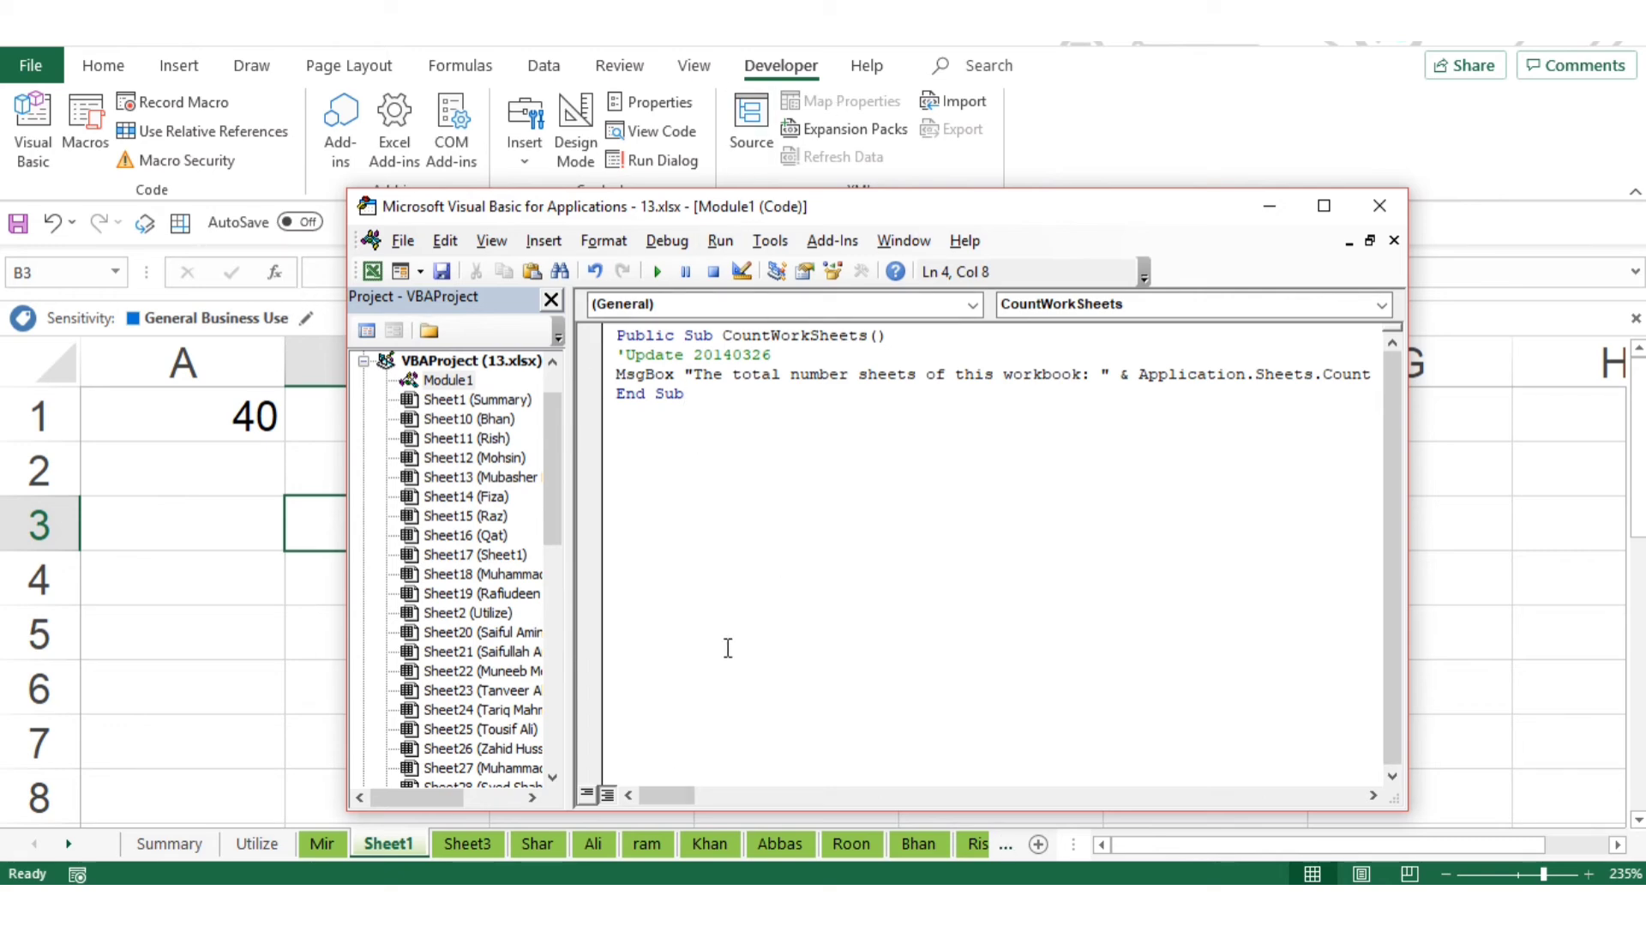
pyautogui.click(656, 270)
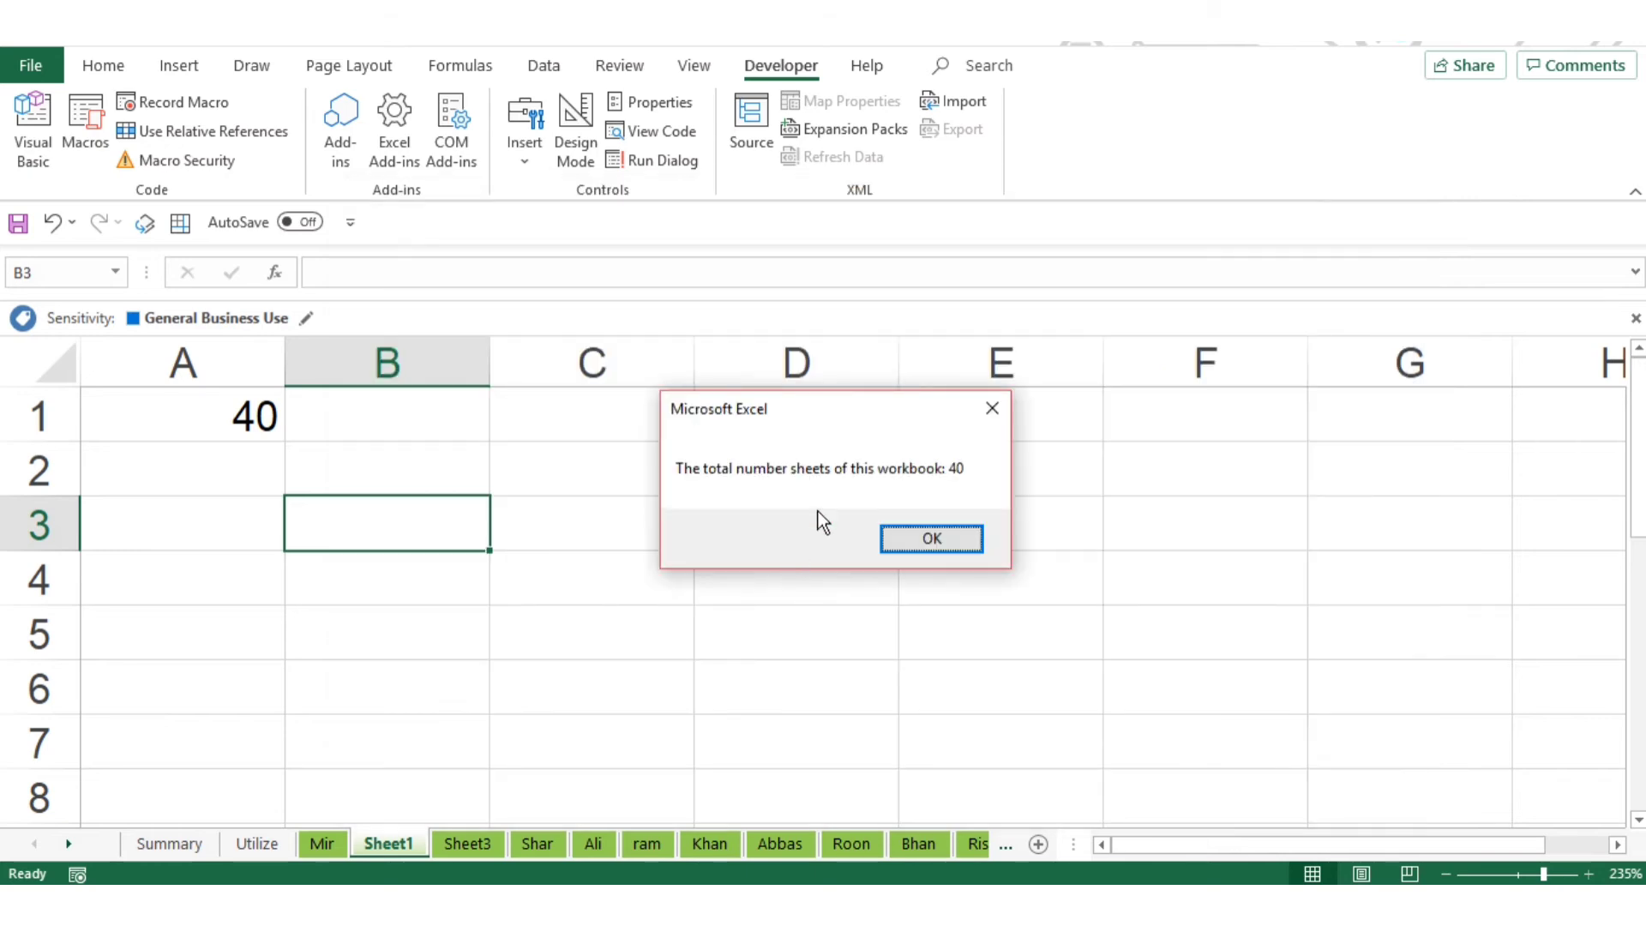
pyautogui.moveTo(1018, 627)
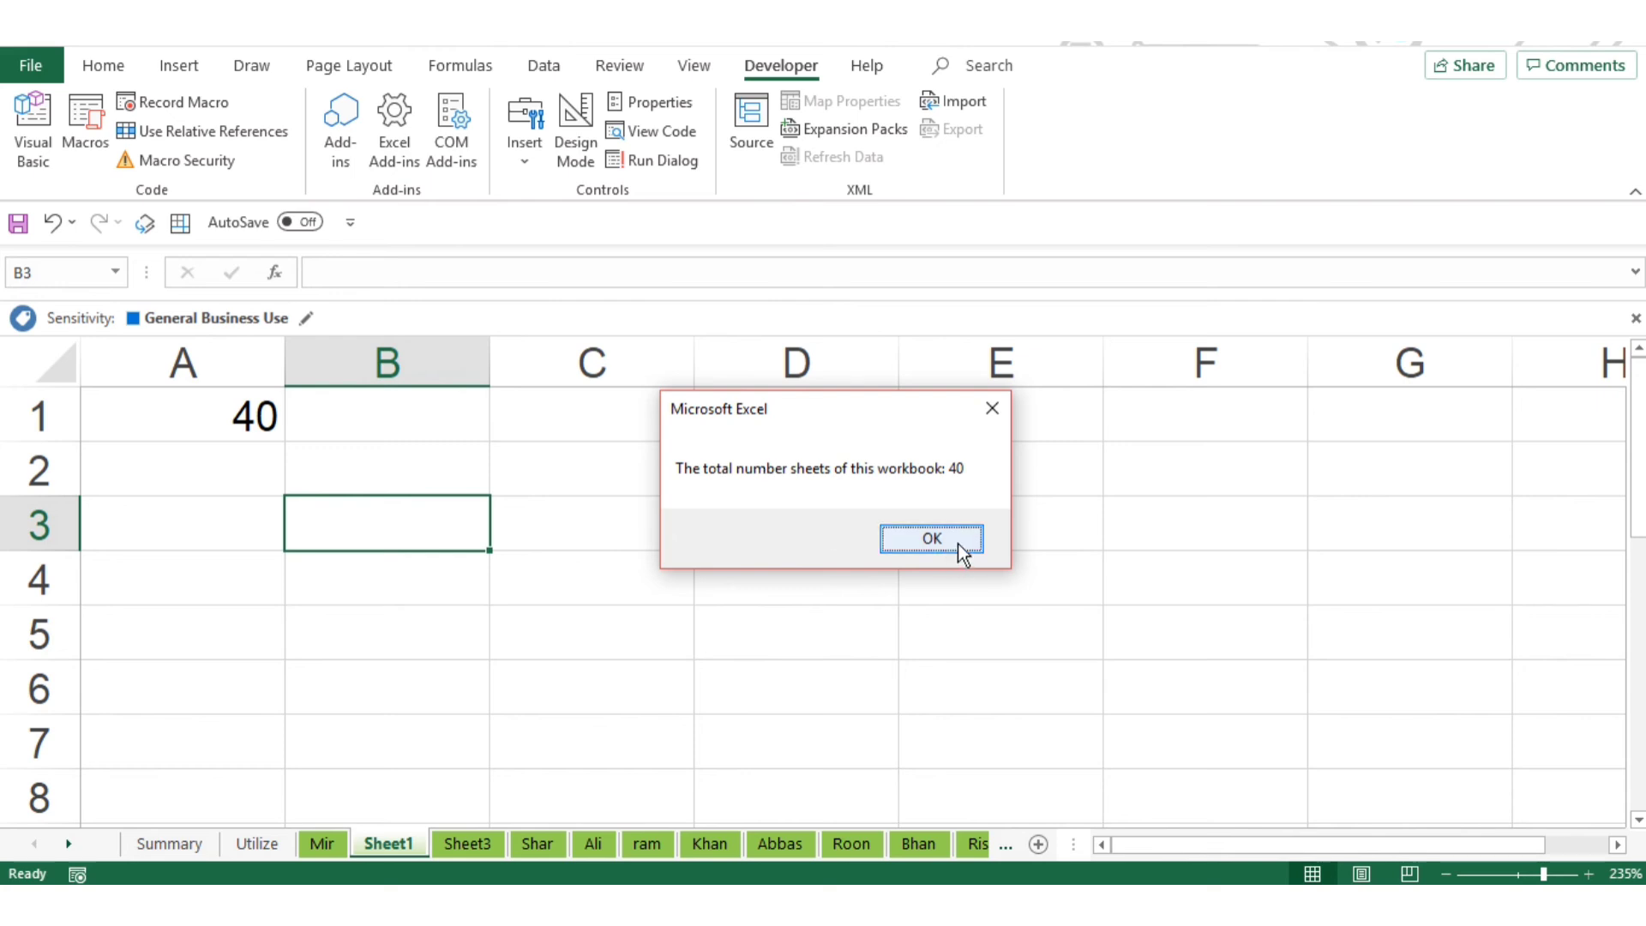
pyautogui.moveTo(1040, 566)
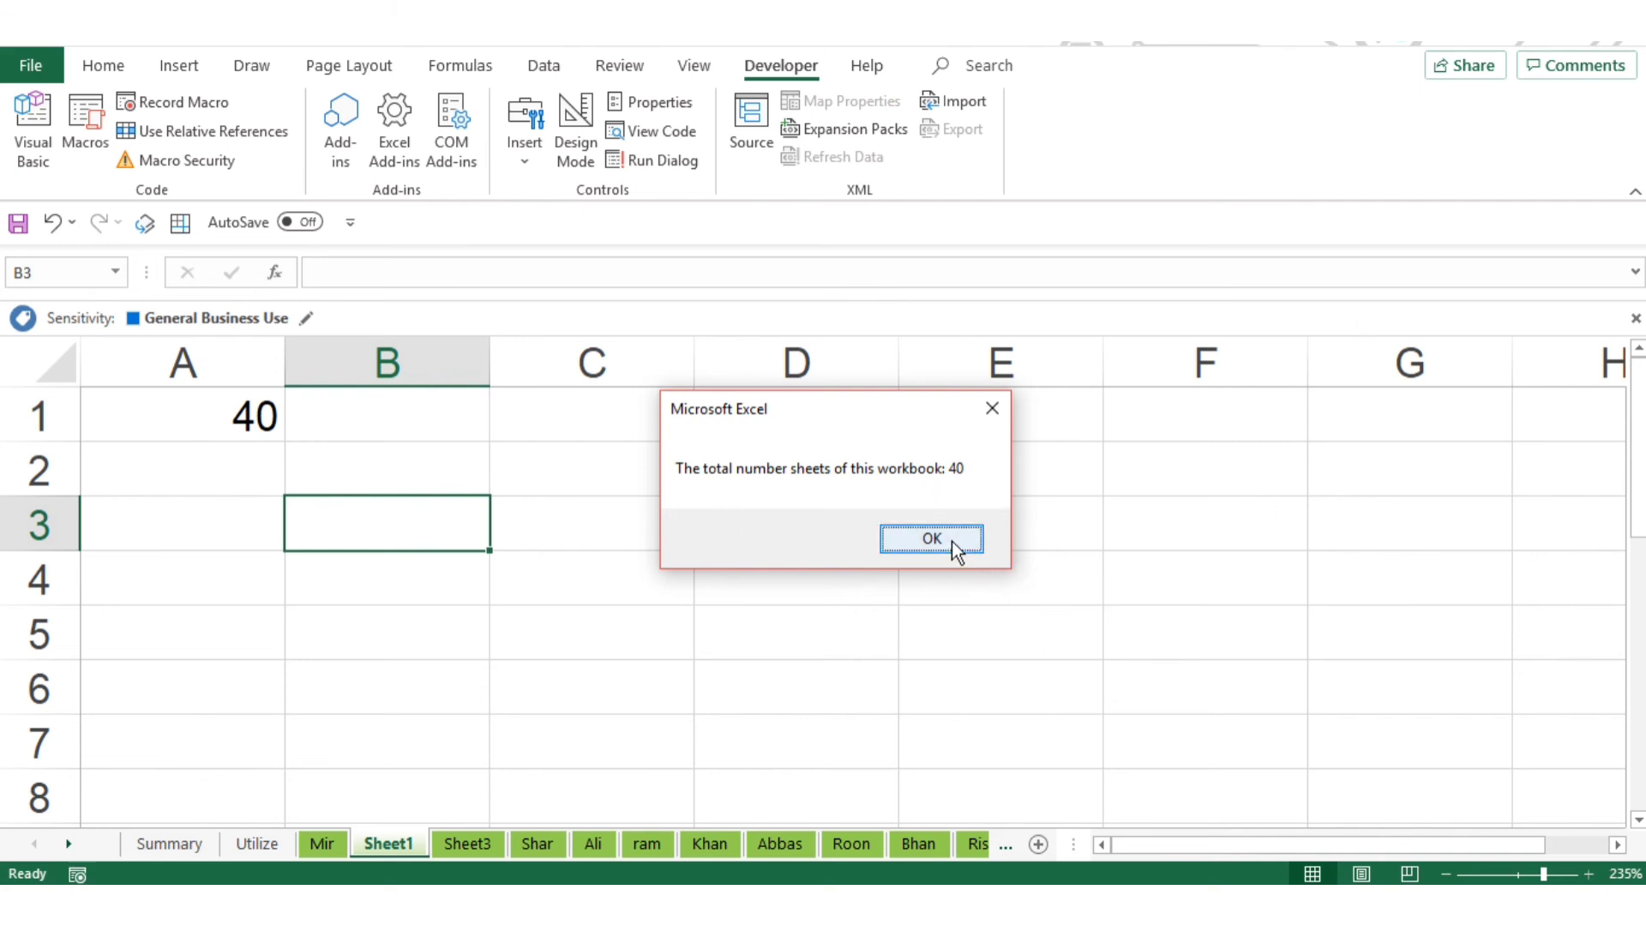
# - Dismiss the message reporting the workbook has 40 sheets
pyautogui.click(931, 536)
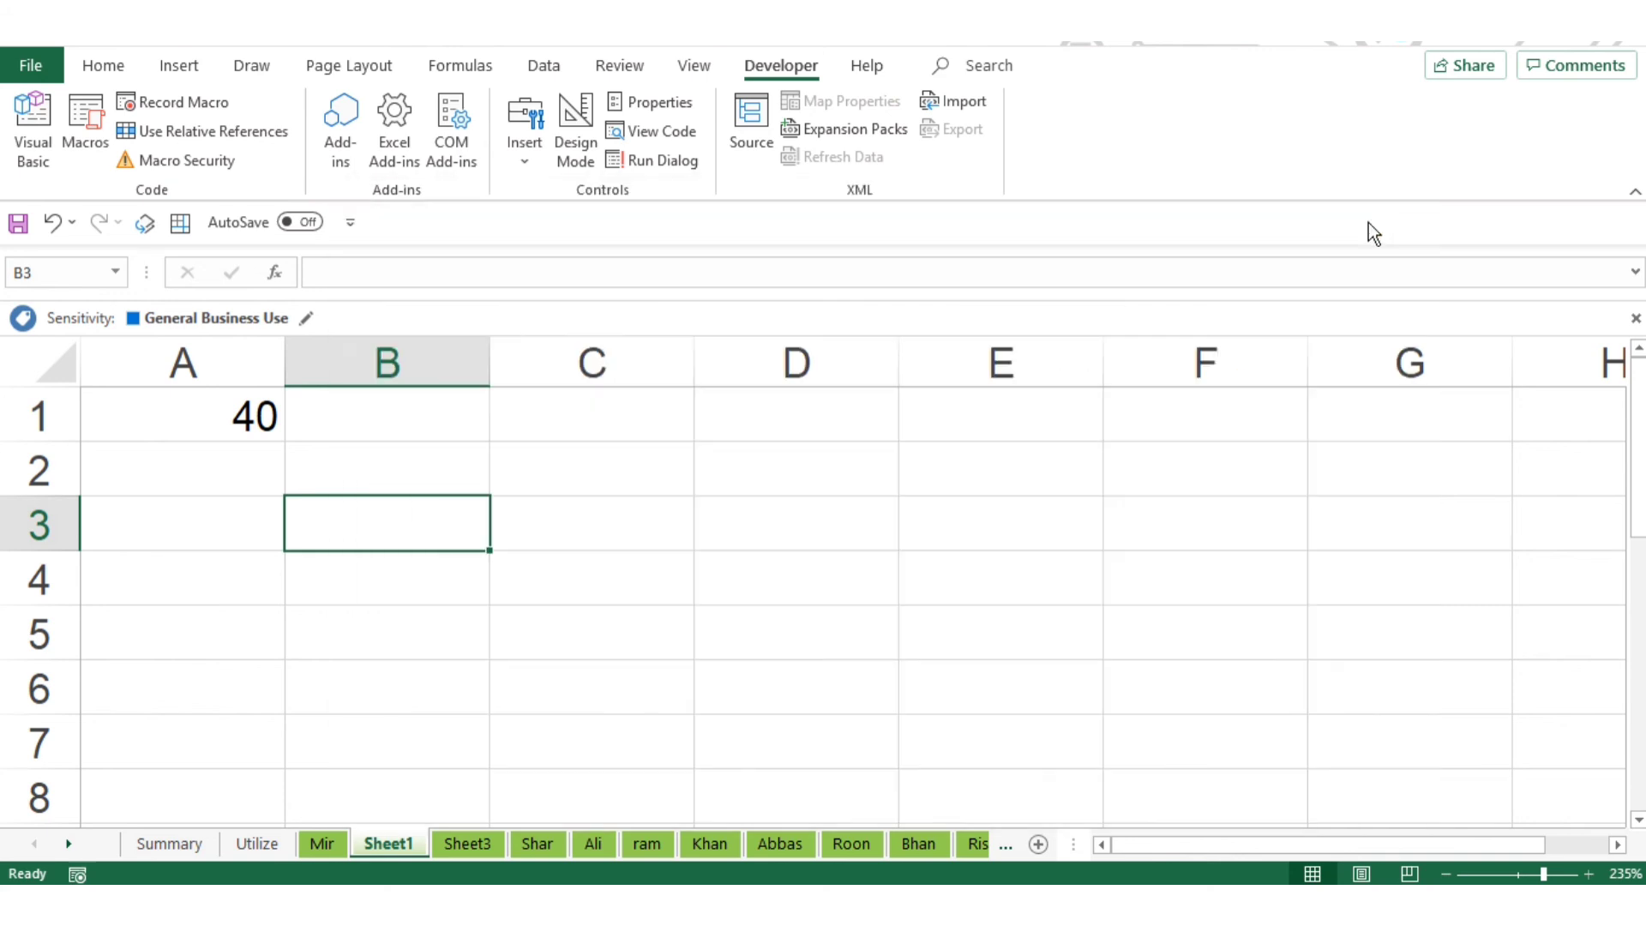
pyautogui.moveTo(935, 605)
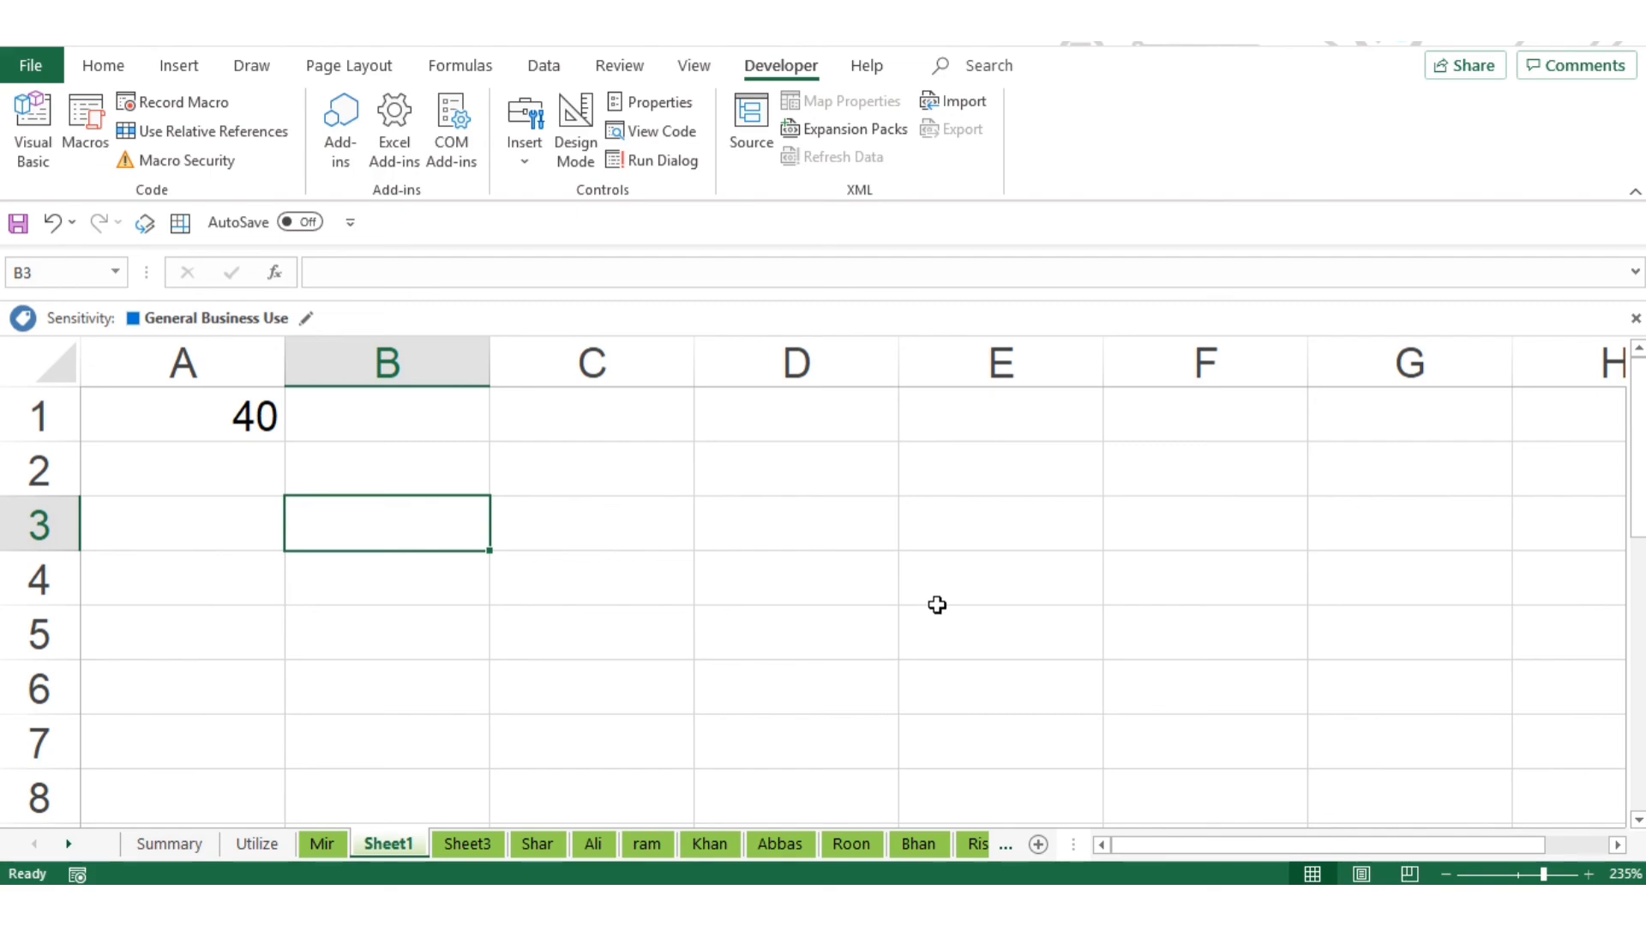